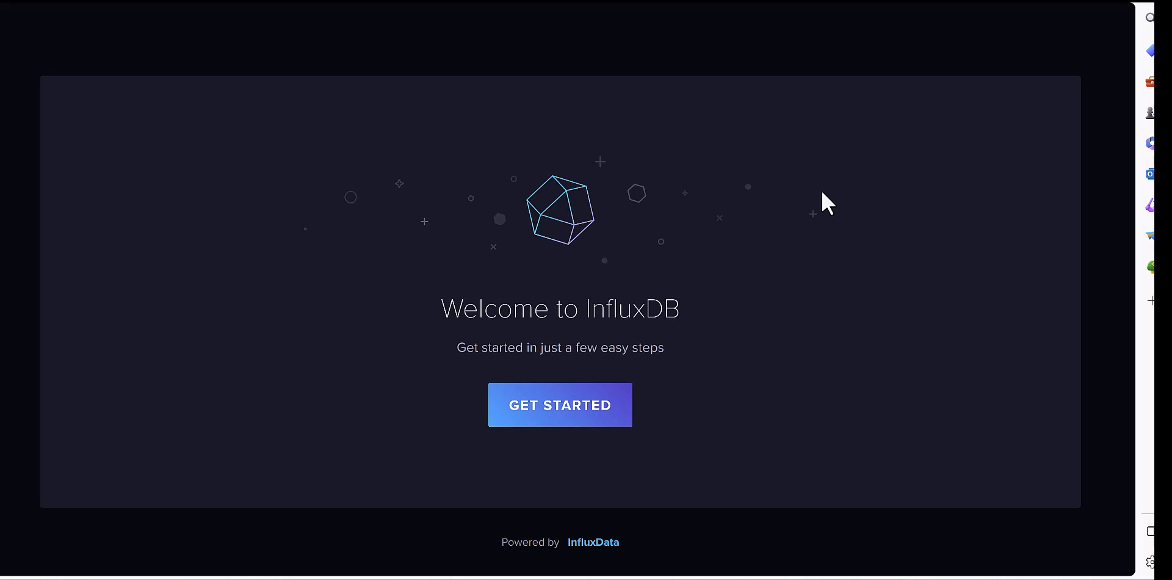
mouse_move(781, 291)
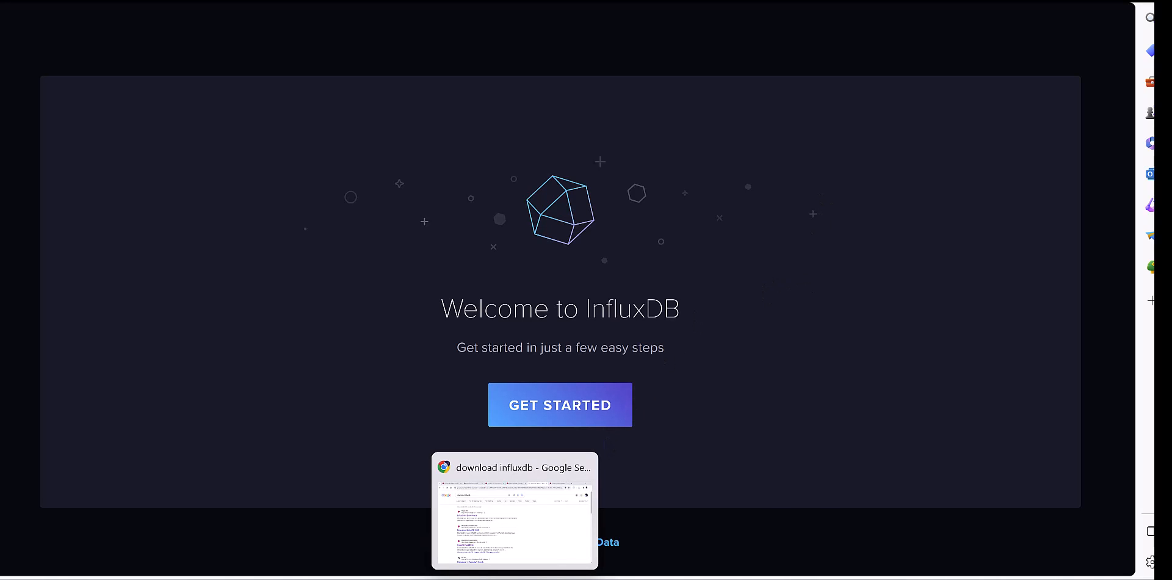
Step: Switch to the Chrome tab showing the 'download influxdb' Google search results
click(513, 510)
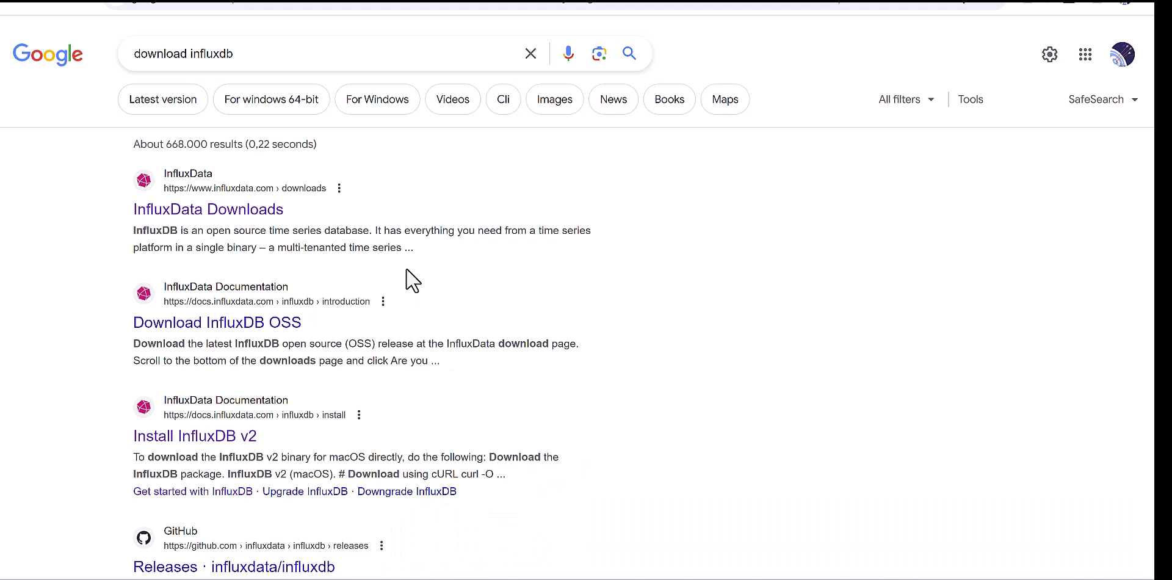
mouse_move(121, 121)
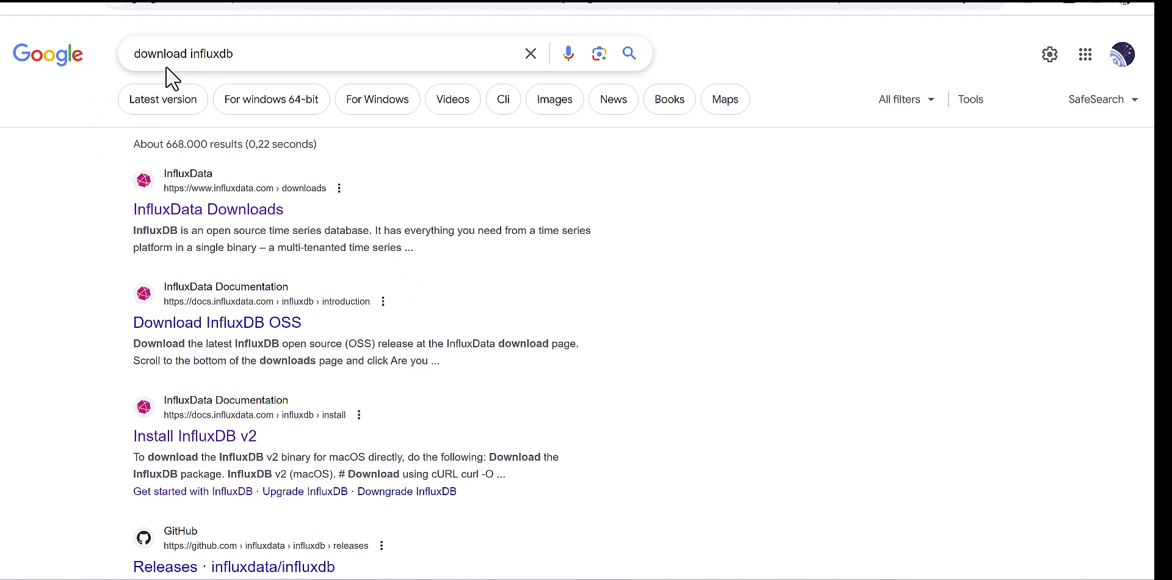
mouse_move(207, 209)
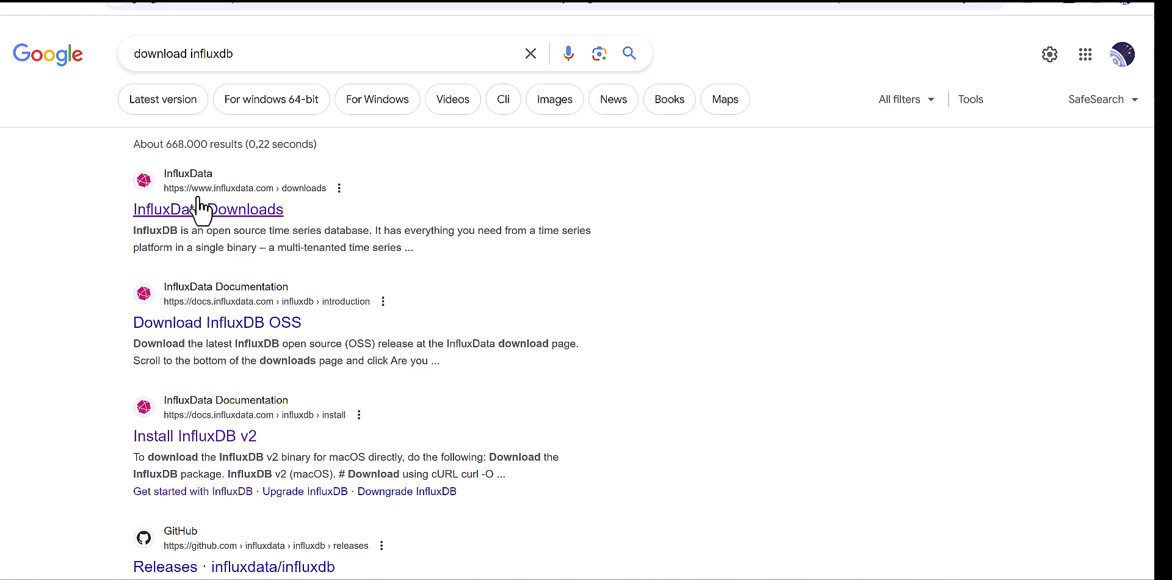
mouse_move(196, 187)
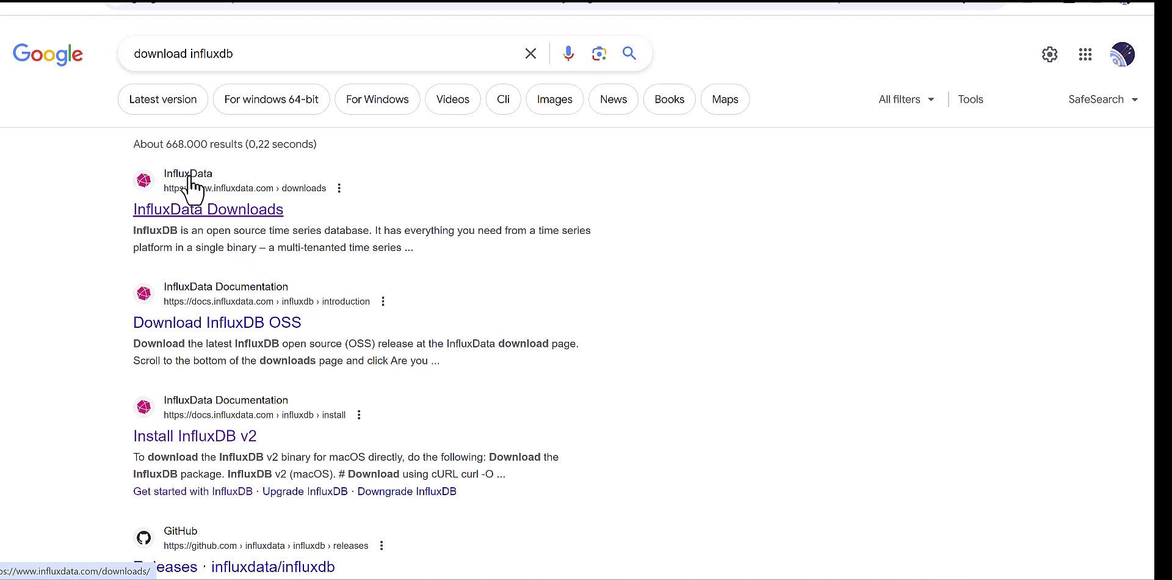
right_click(208, 209)
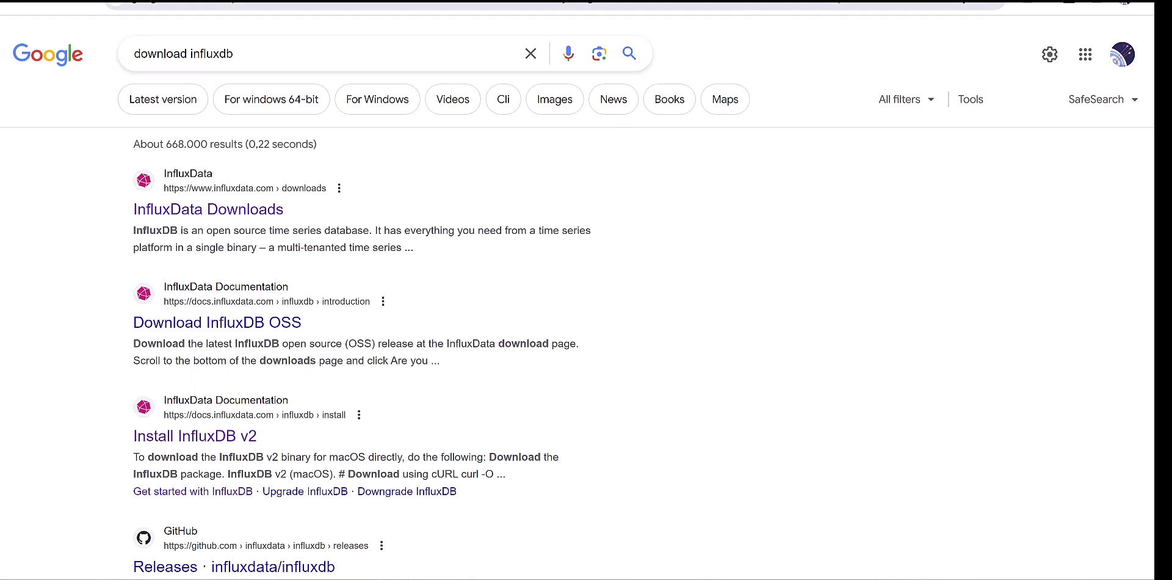
Step: Go to the InfluxData Downloads page and dismiss the registration popup
click(209, 209)
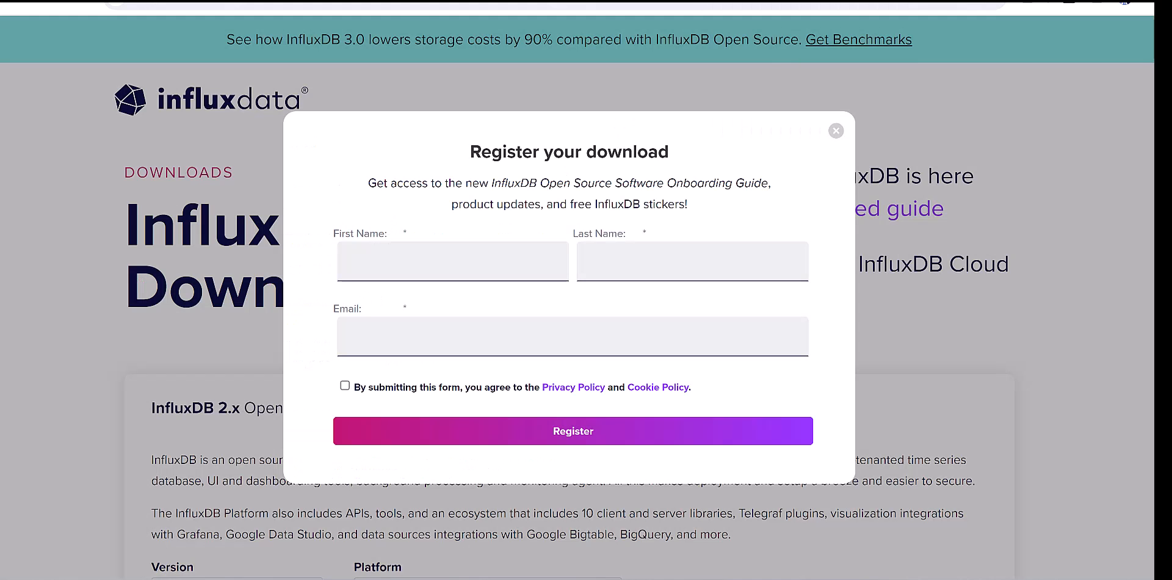
click(835, 131)
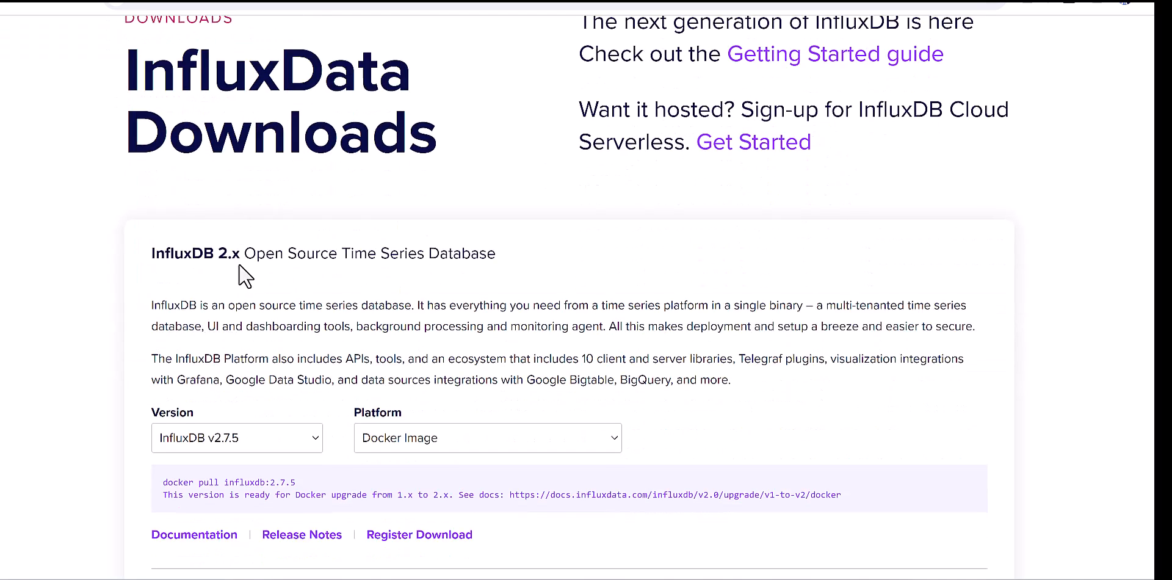
scroll(down, 3)
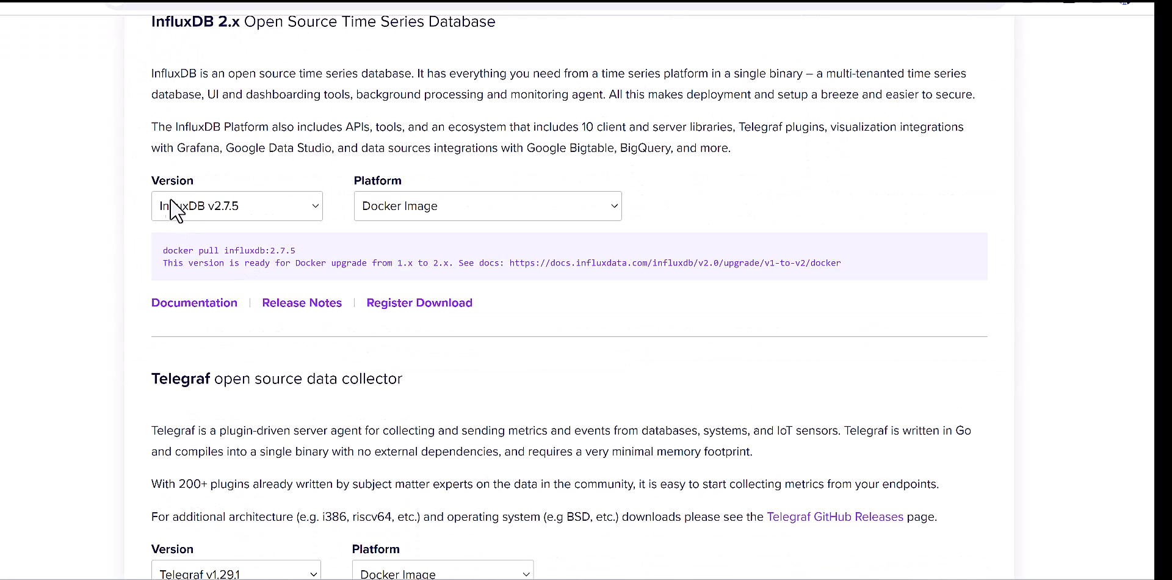
mouse_move(219, 219)
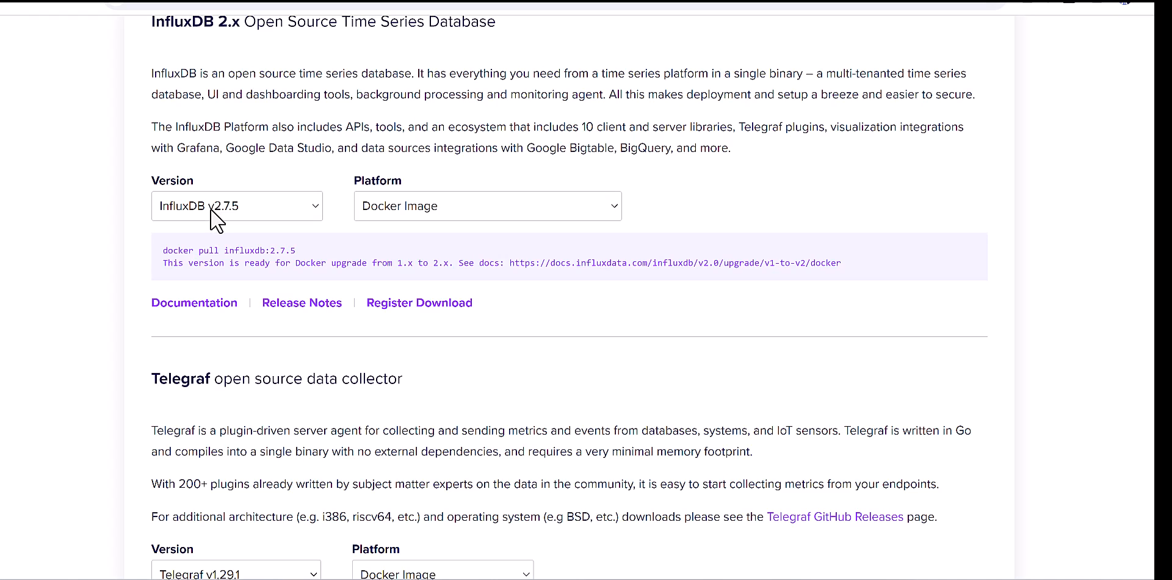
mouse_move(411, 235)
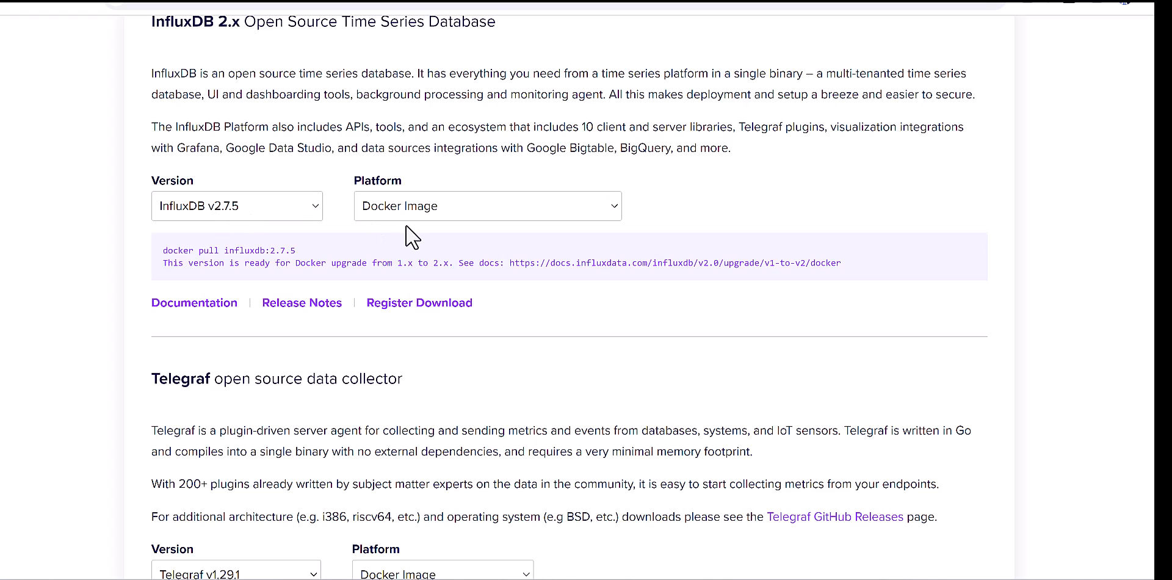
Step: Set the InfluxDB v2.7.5 platform to Windows Binaries (64-bit) using PowerShell
click(487, 205)
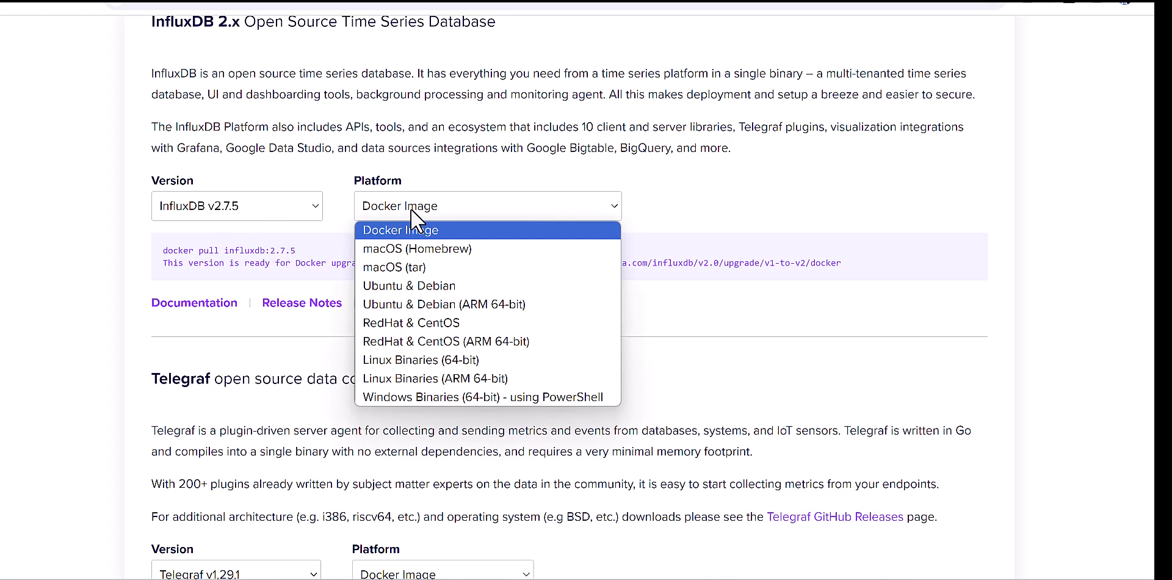
mouse_move(408, 238)
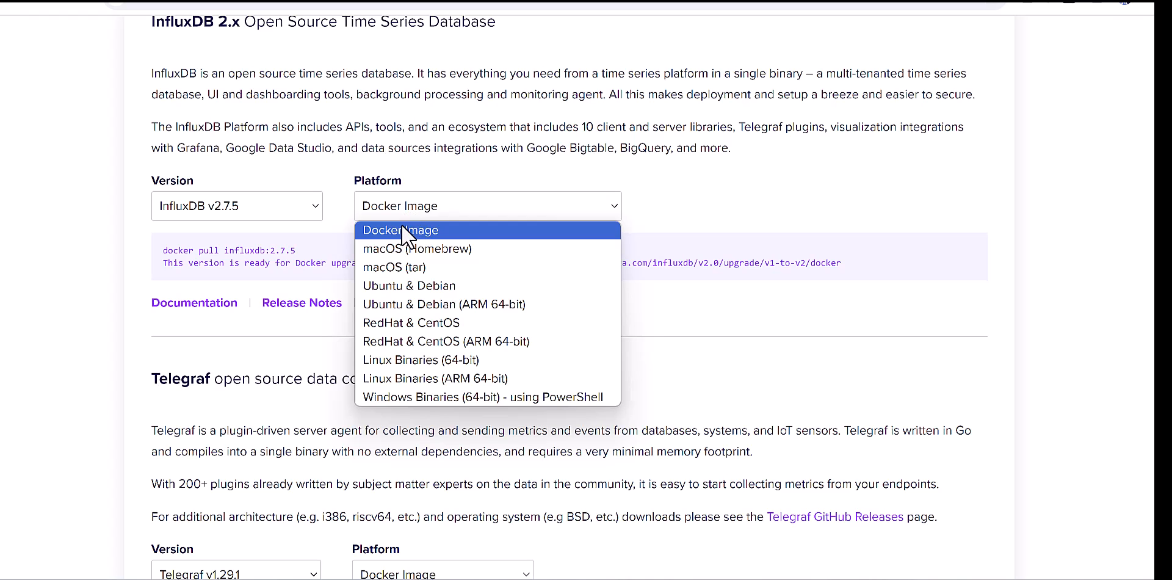
mouse_move(408, 267)
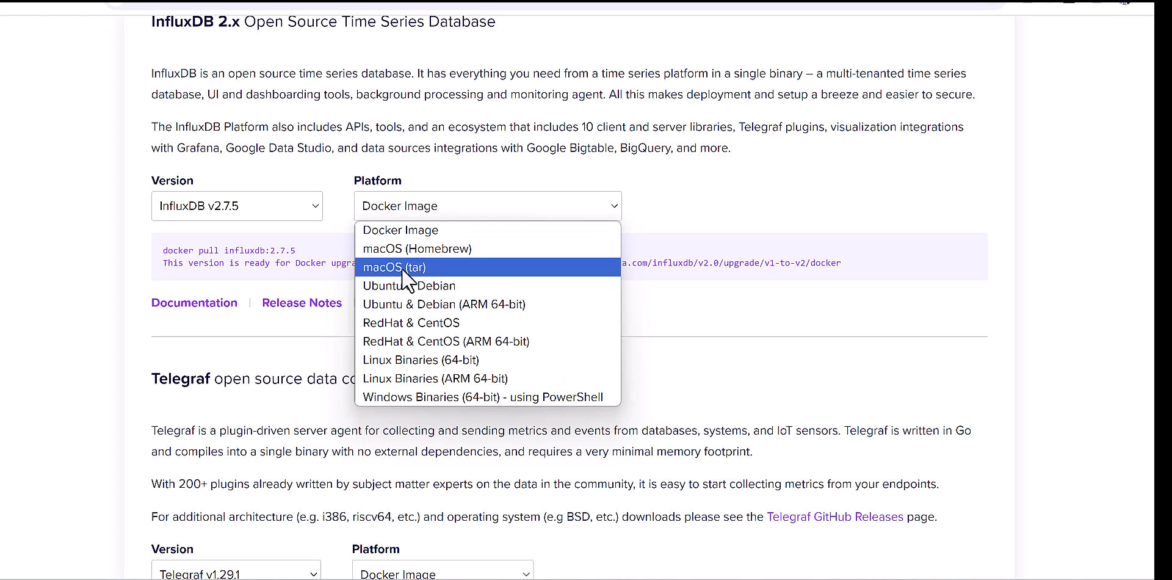
mouse_move(455, 359)
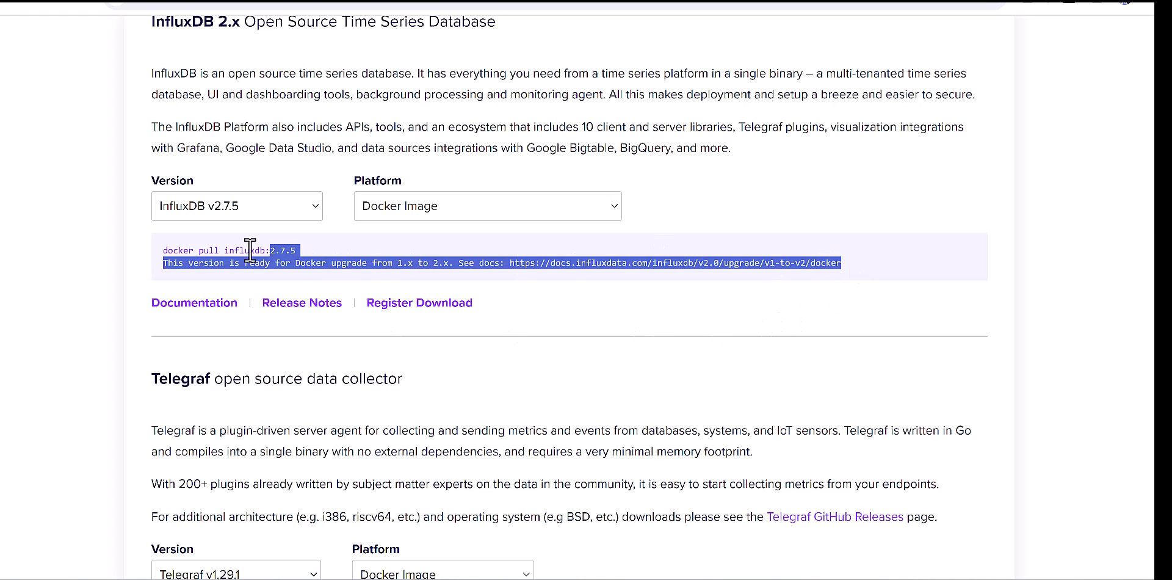
click(487, 206)
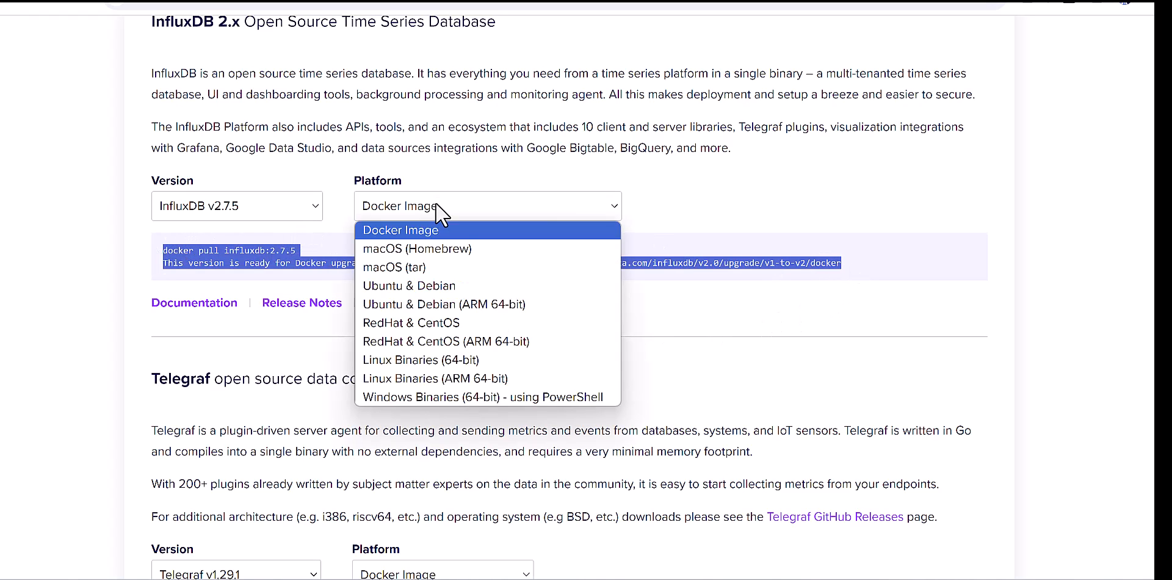
click(484, 397)
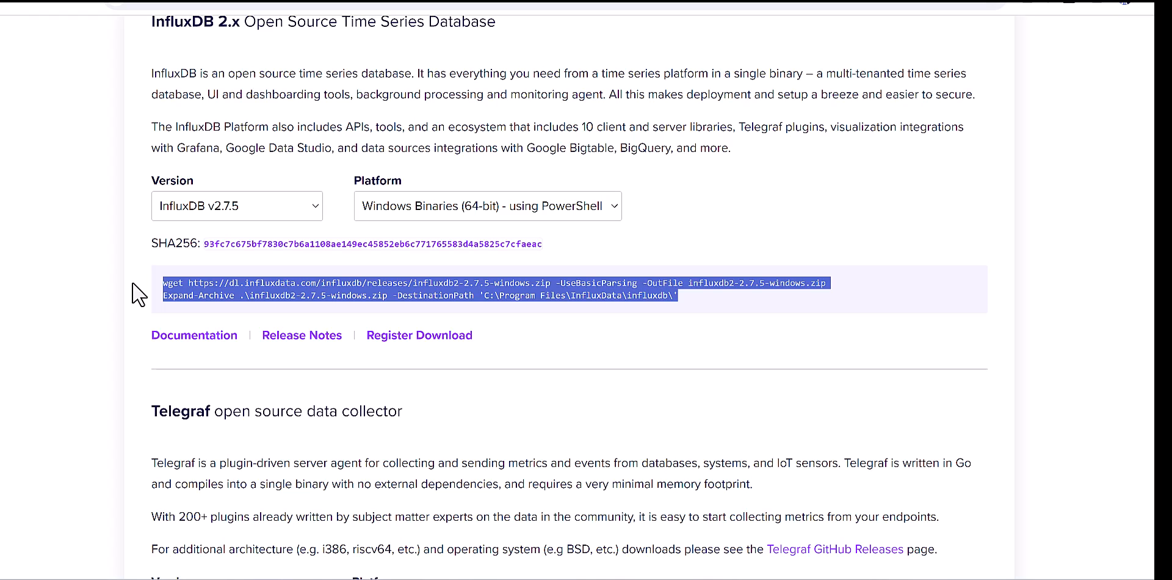
mouse_move(183, 342)
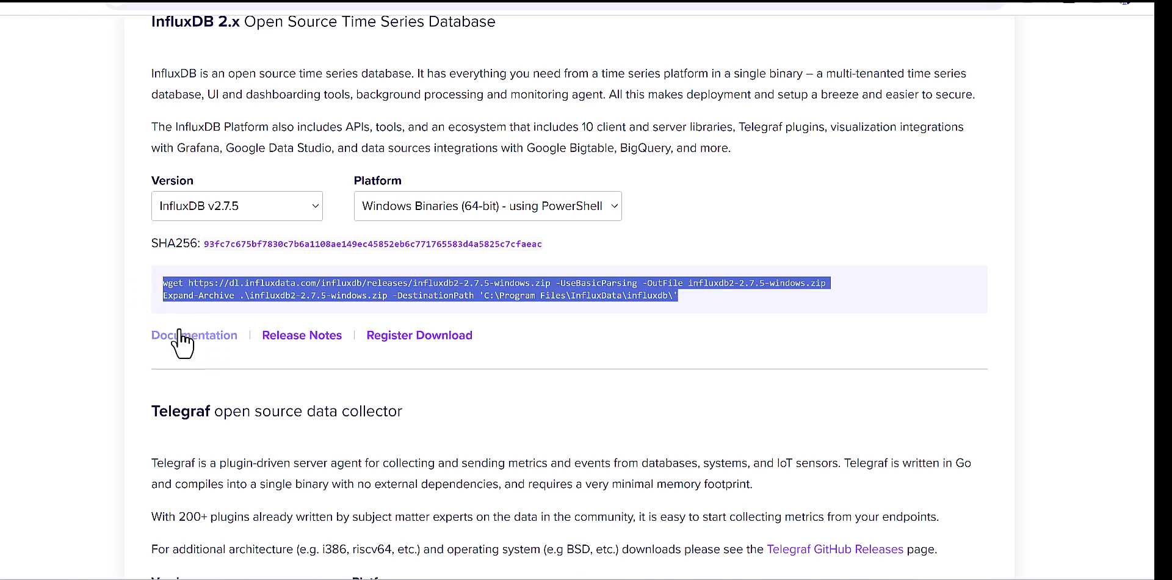
mouse_move(193, 334)
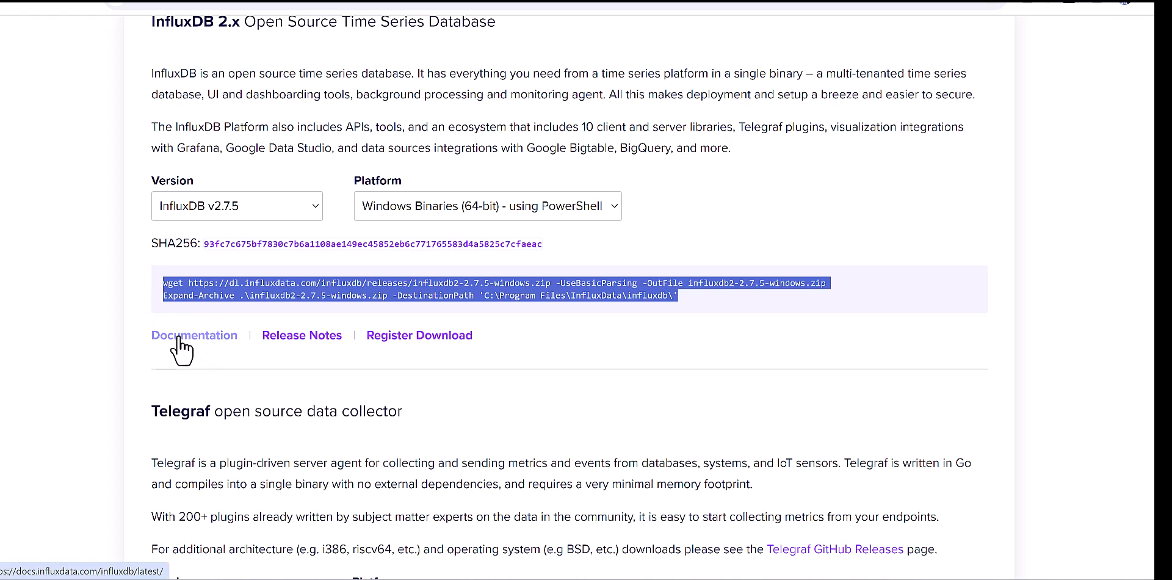
Step: Go to the InfluxDB v2 docs Get started 'Set up InfluxDB' page
click(195, 334)
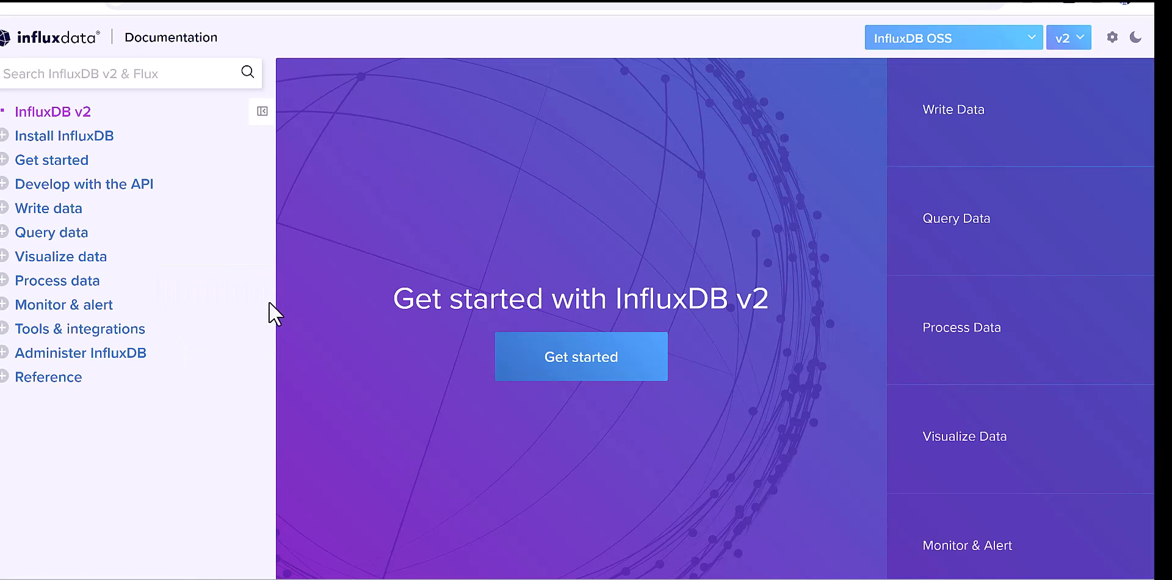
mouse_move(8, 141)
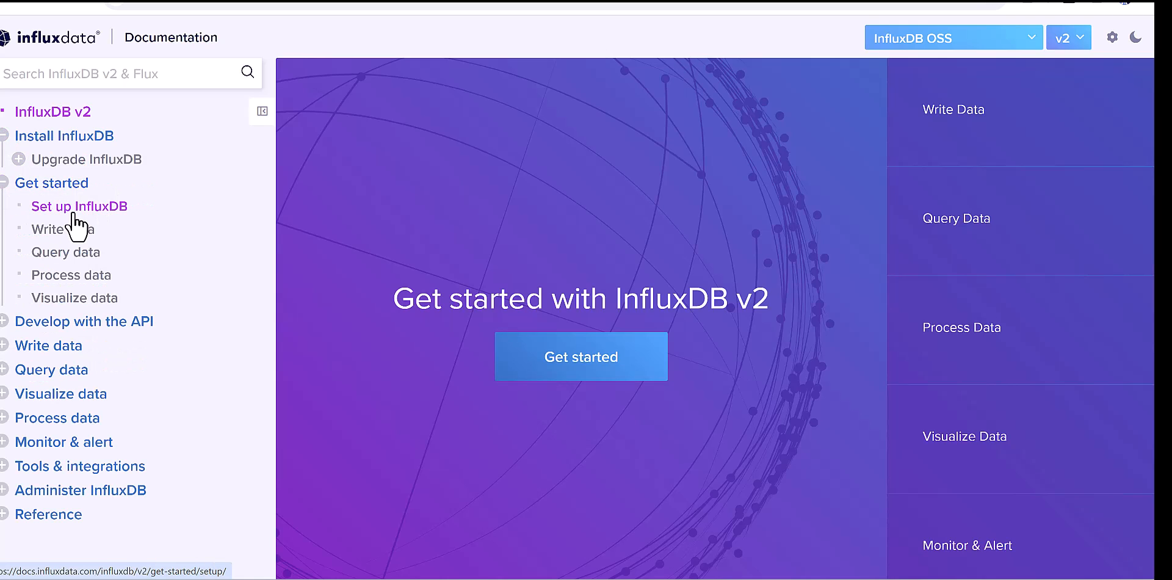
mouse_move(63, 224)
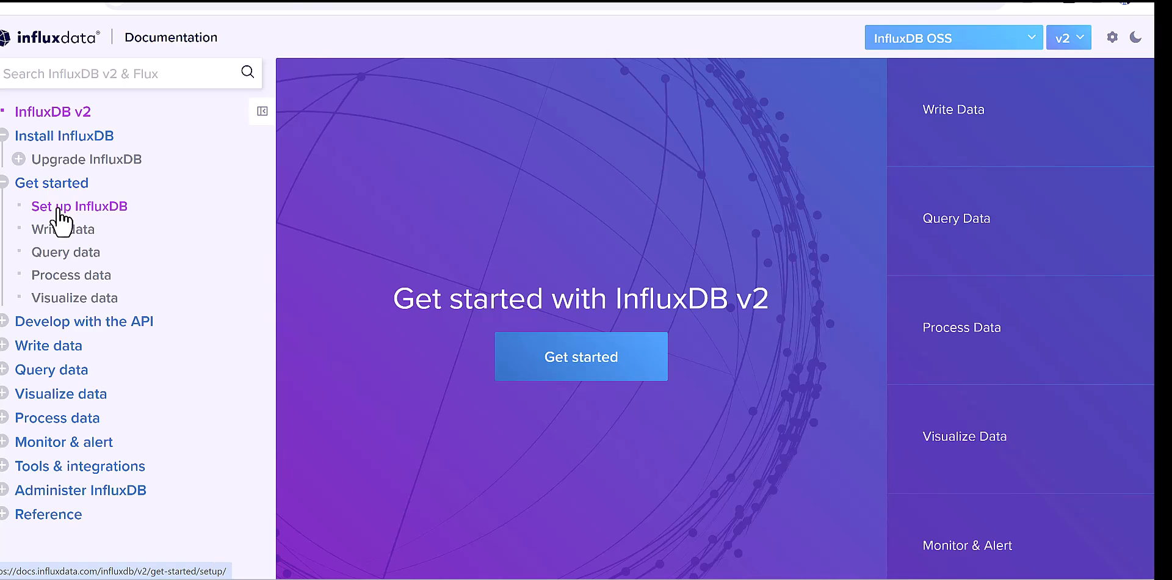
click(79, 206)
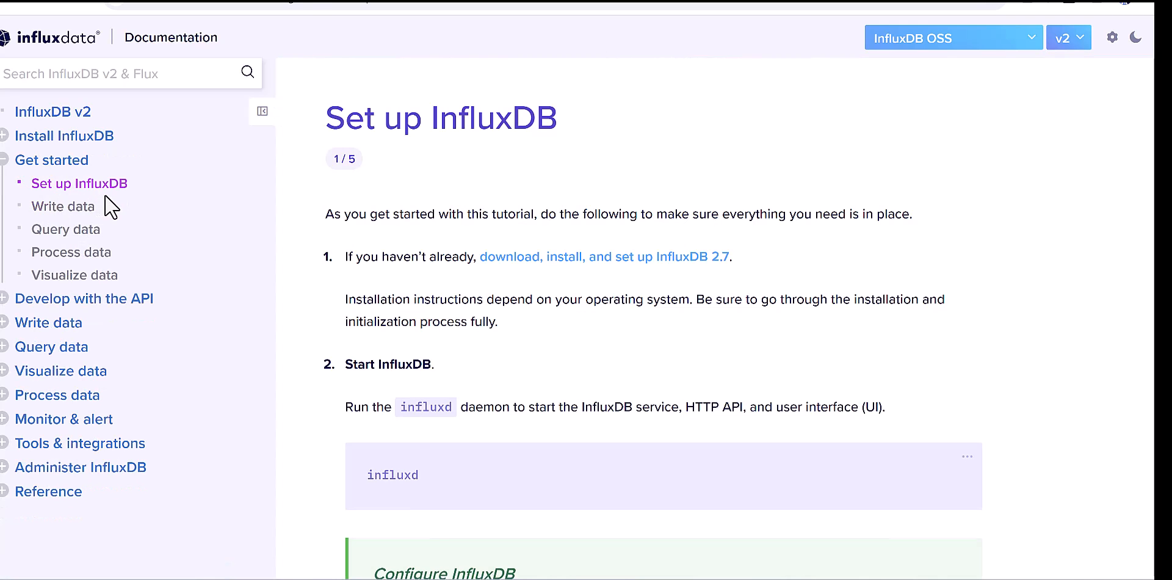
mouse_move(520, 276)
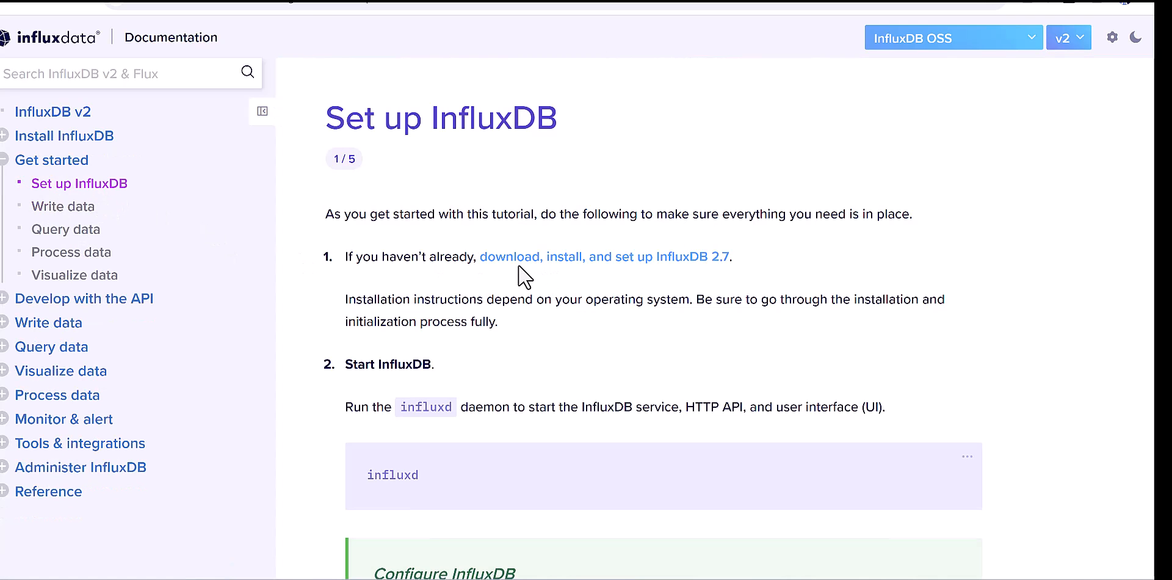
mouse_move(515, 278)
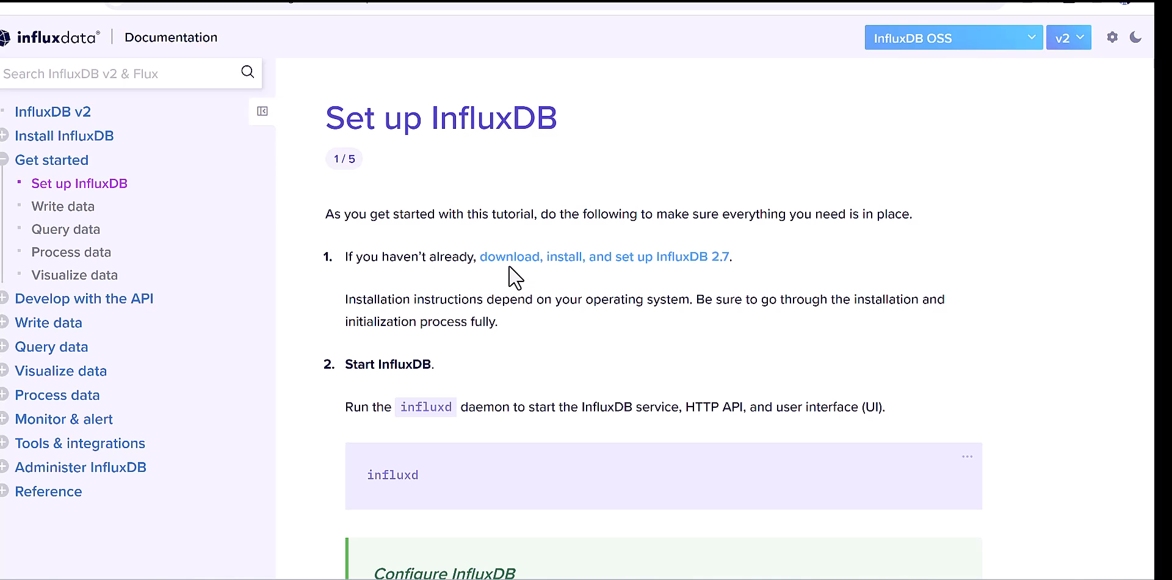
mouse_move(515, 256)
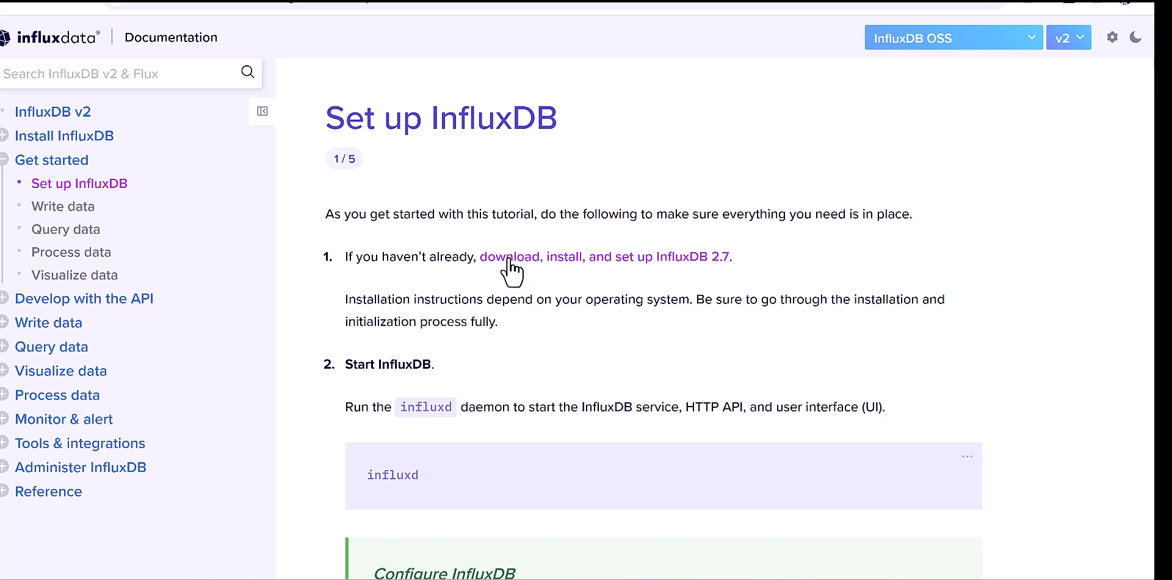
Step: Show the Windows install instructions for InfluxDB 2.7 down to the v2 Windows download section
click(606, 256)
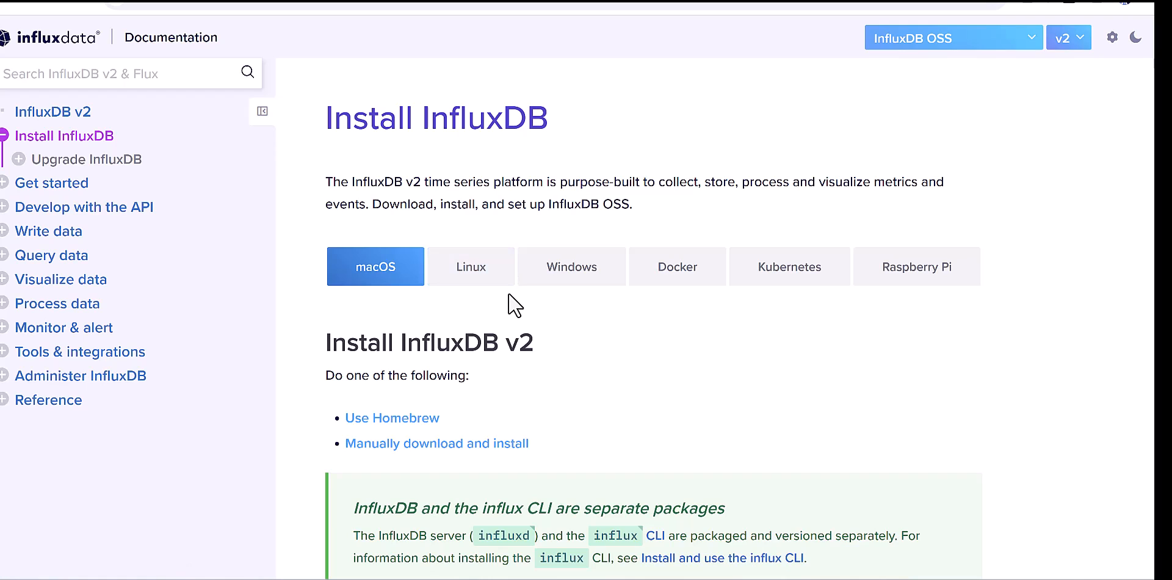
mouse_move(468, 308)
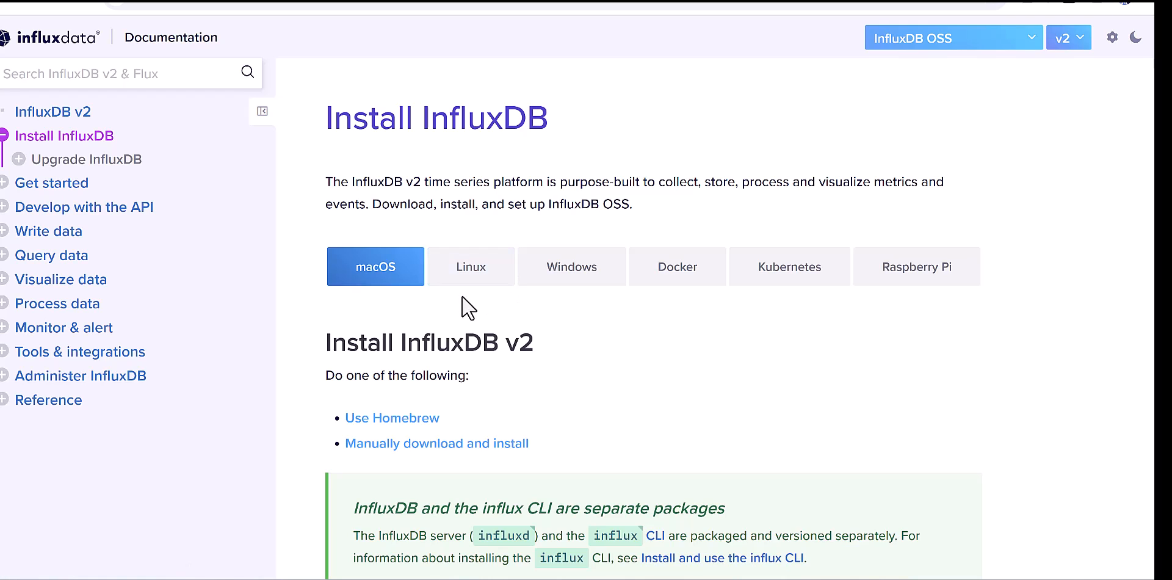
click(571, 267)
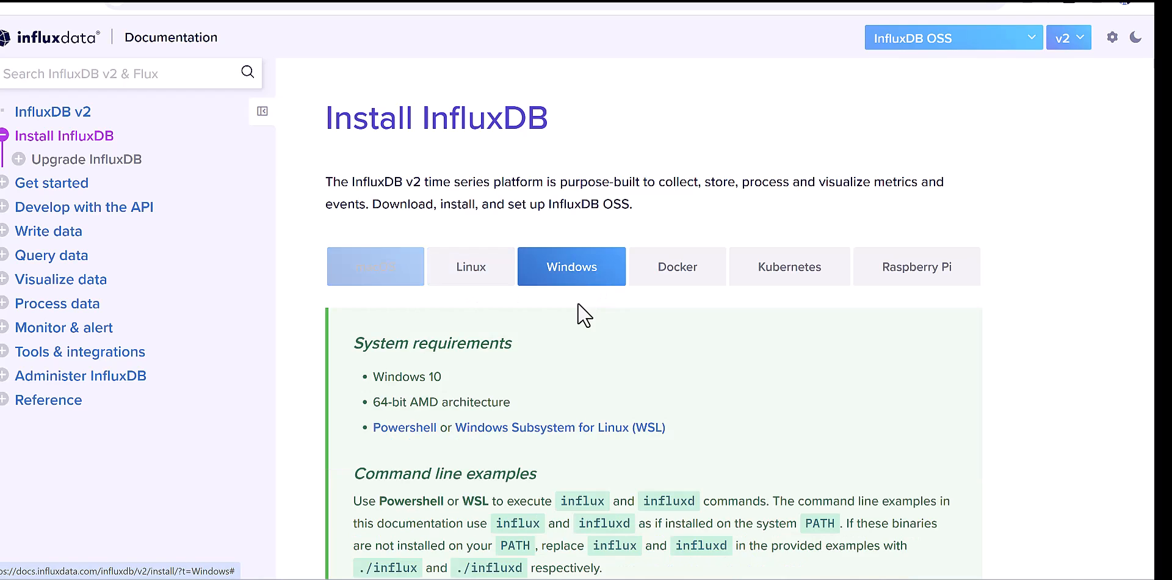
scroll(down, 3)
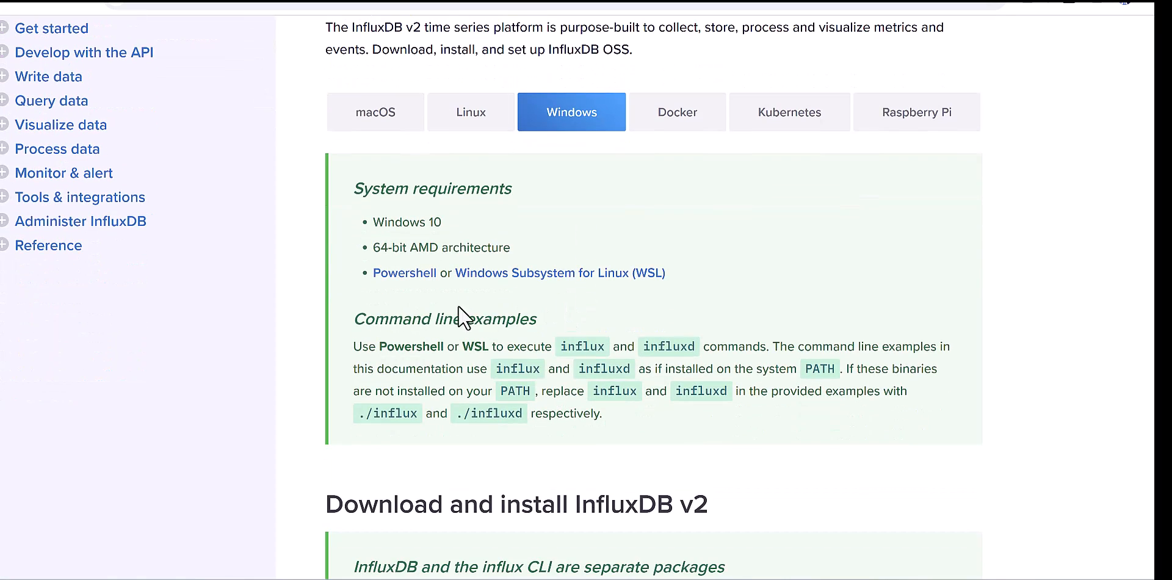
scroll(down, 3)
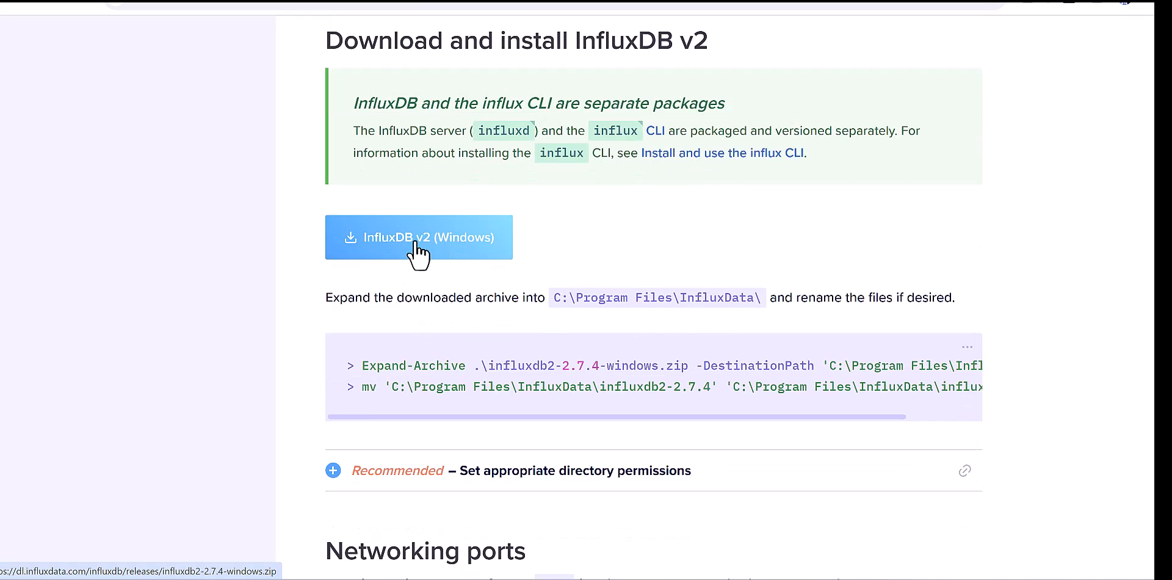
mouse_move(400, 250)
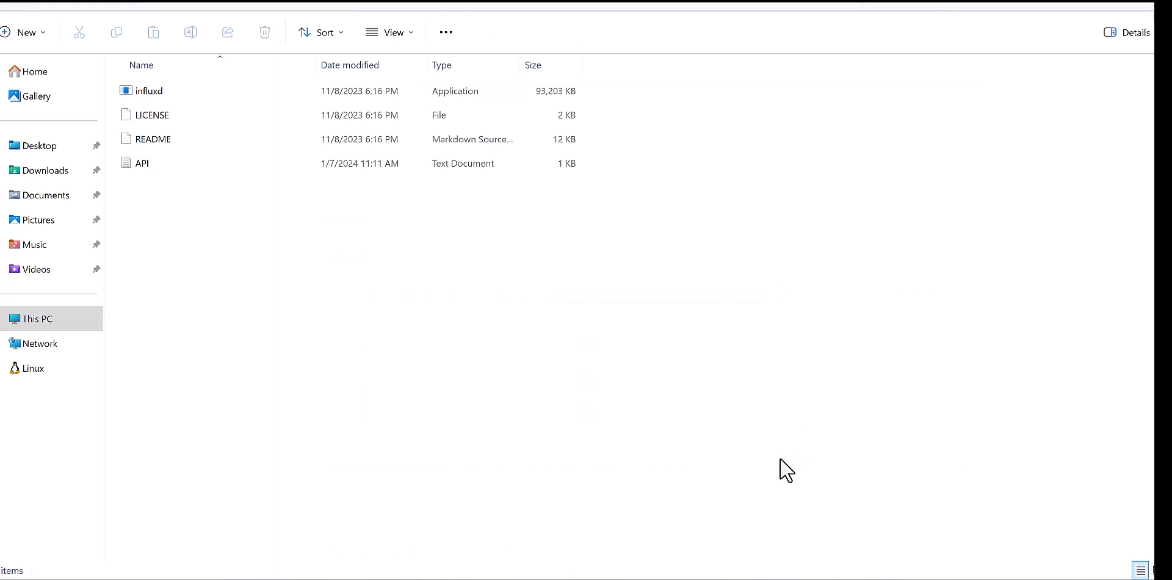
mouse_move(355, 240)
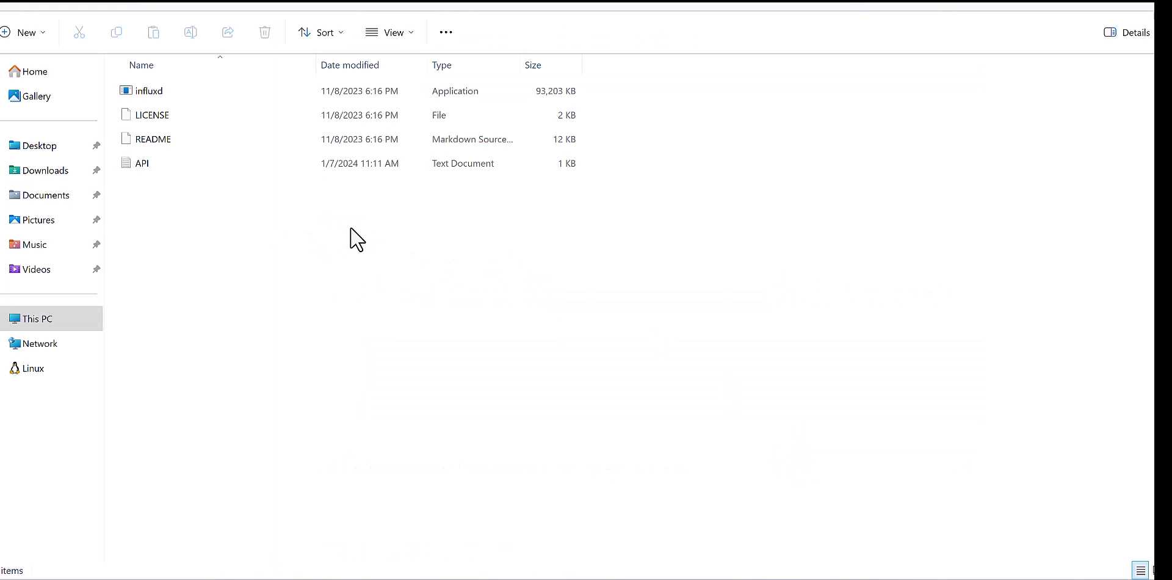
mouse_move(269, 233)
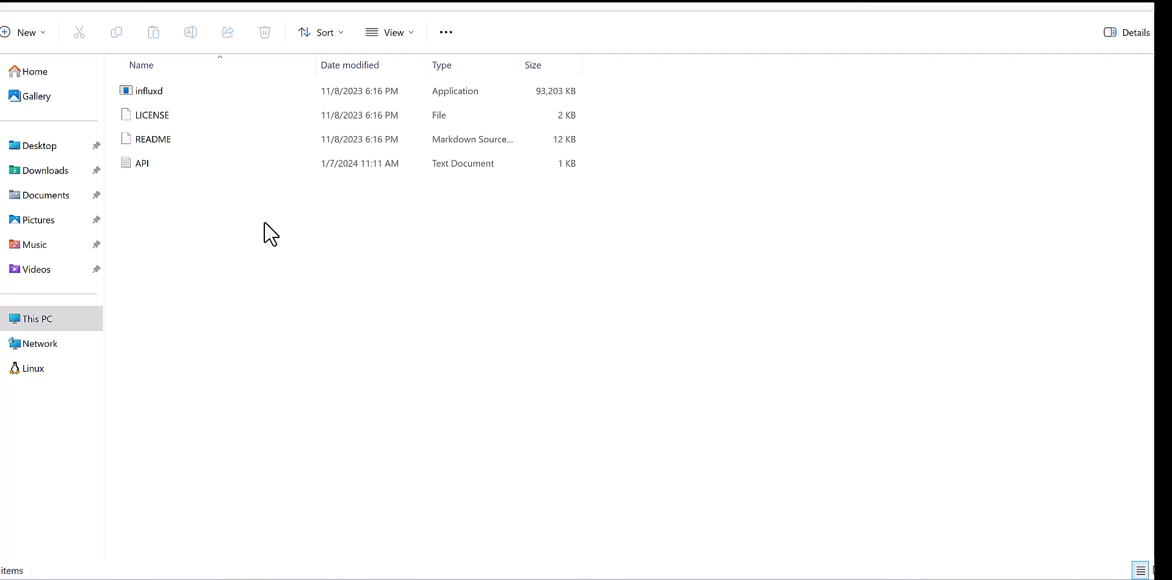
Step: Browse to the unzipped influxdb2-2.7.4-windows folder and select the API text file
click(149, 91)
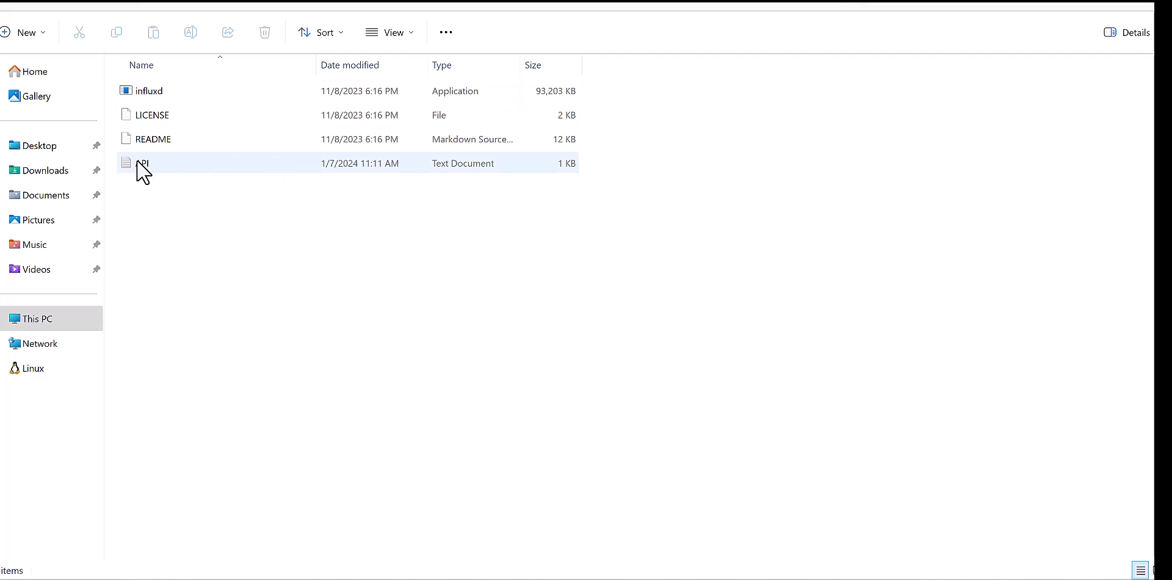
mouse_move(151, 170)
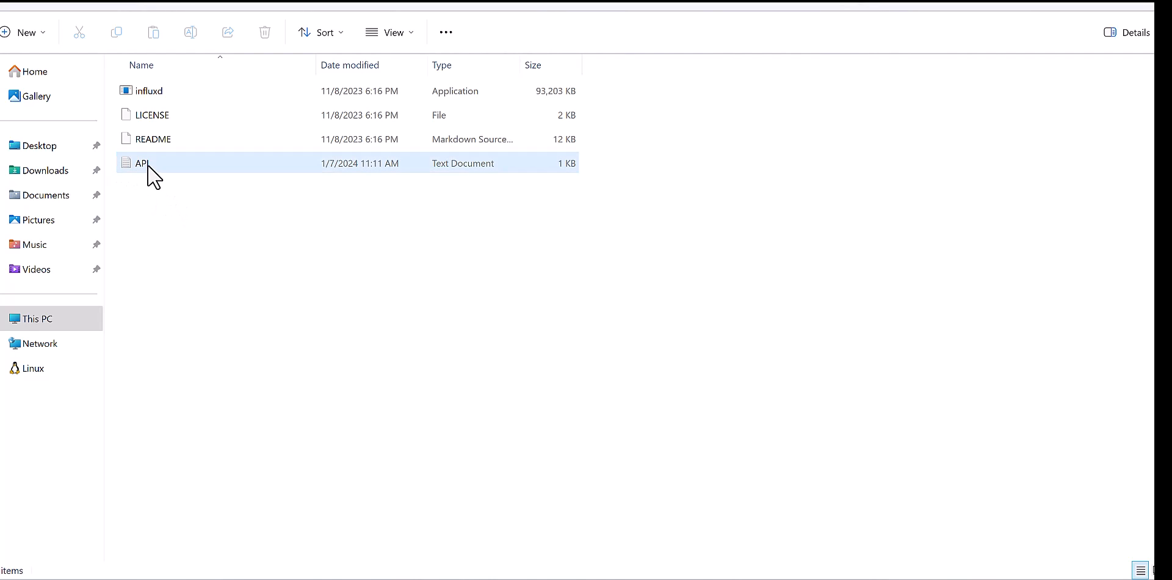
click(142, 162)
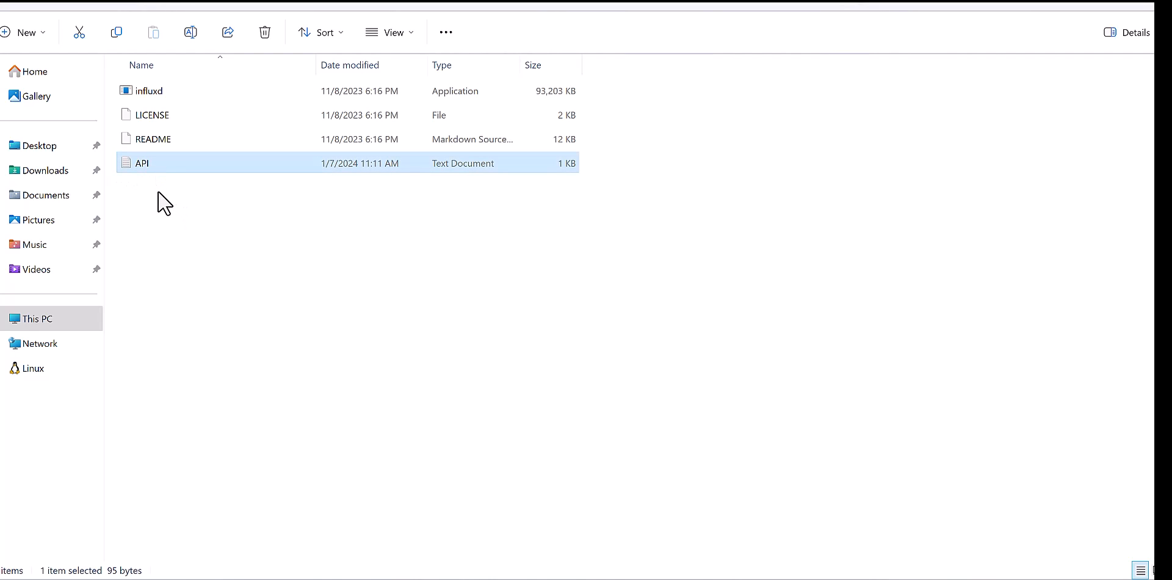
mouse_move(227, 98)
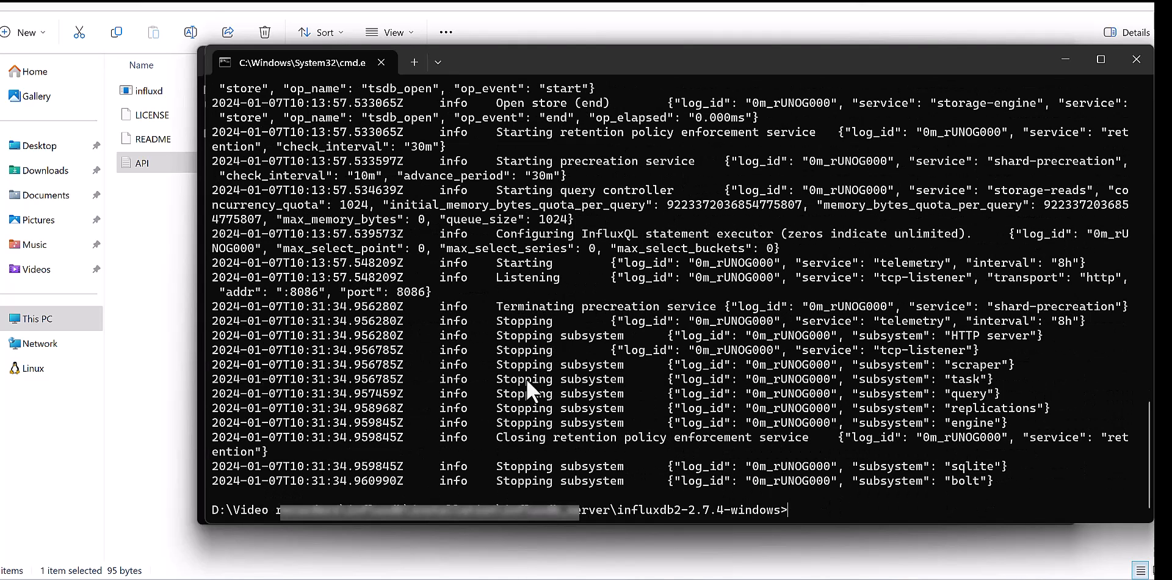
mouse_move(1136, 58)
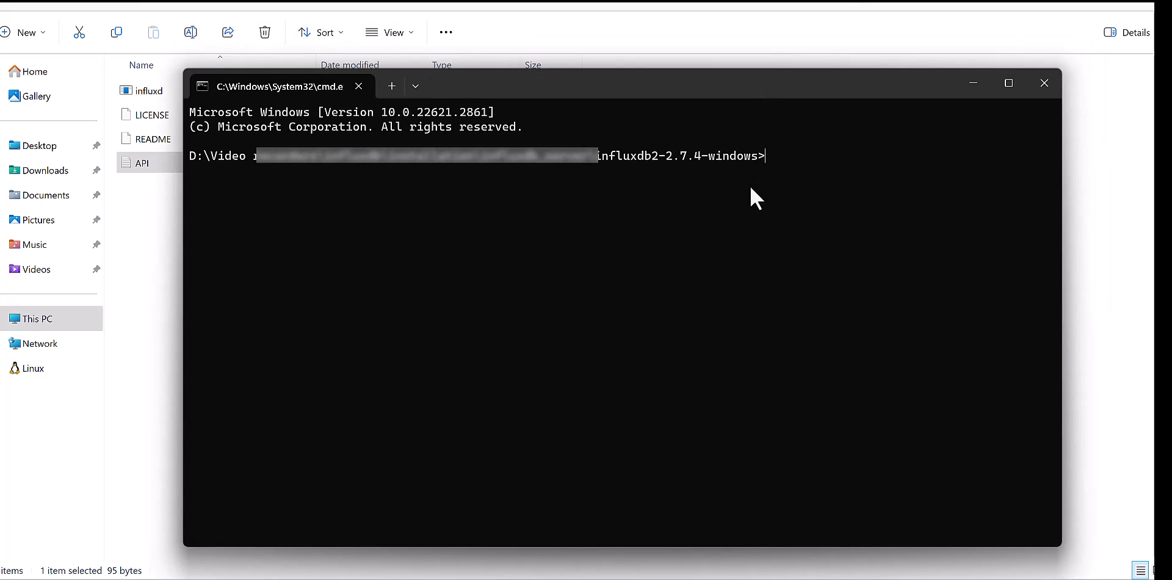
Step: Run influxd.exe from the InfluxDB folder so the server listens on port 8086
text(influ)
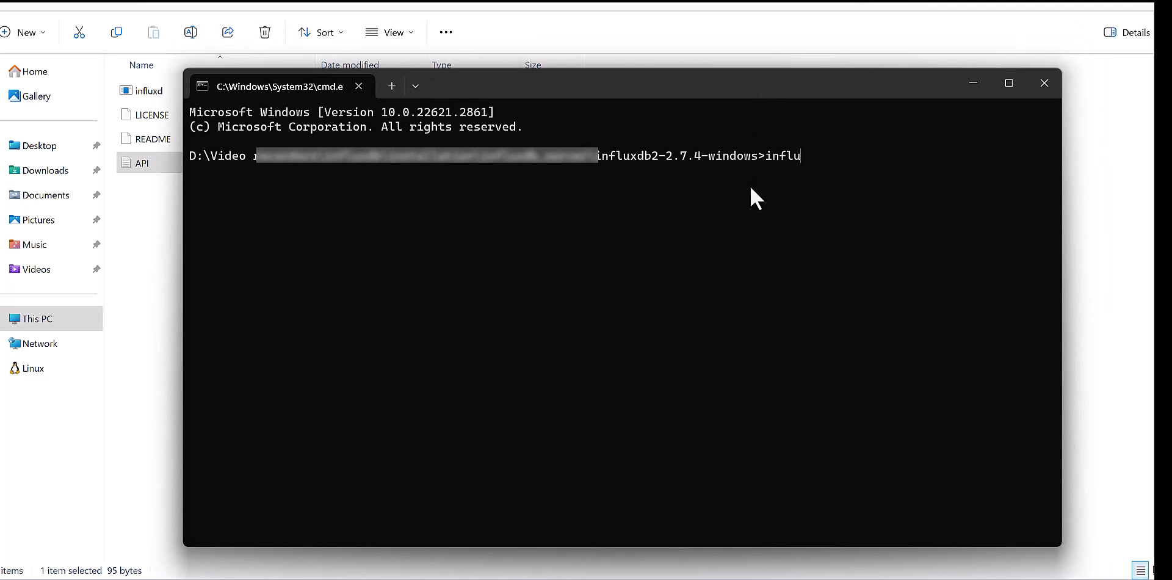
text(xd.exe)
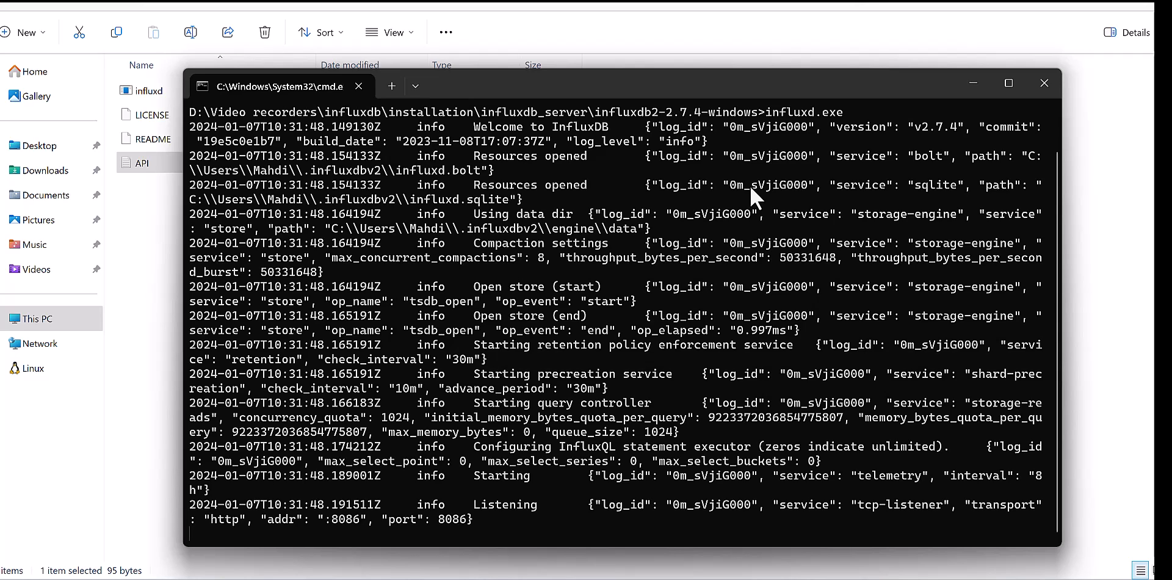
mouse_move(684, 253)
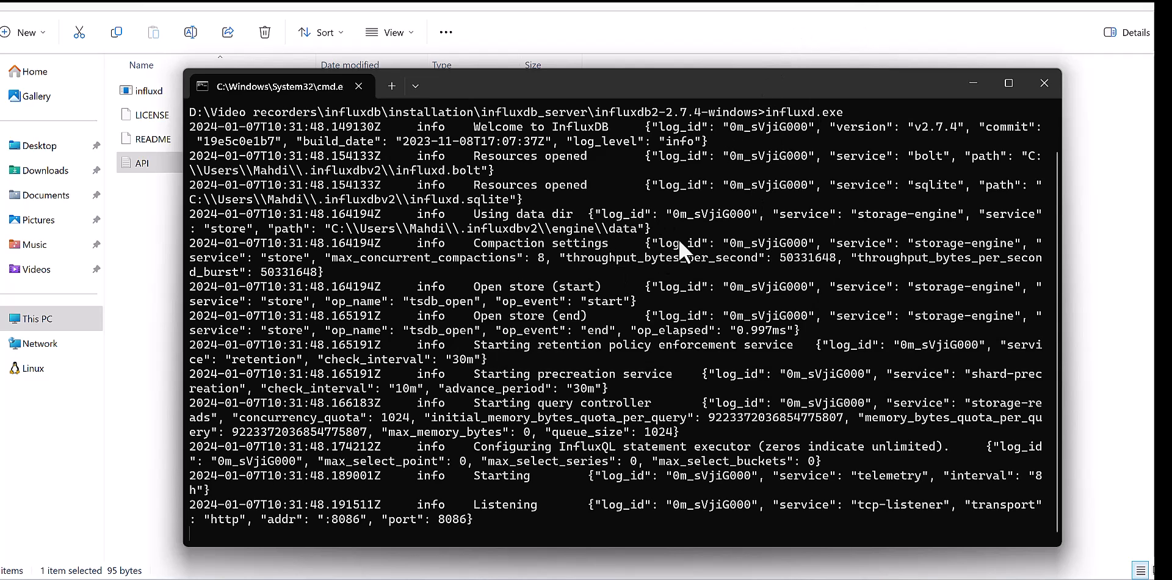
mouse_move(408, 545)
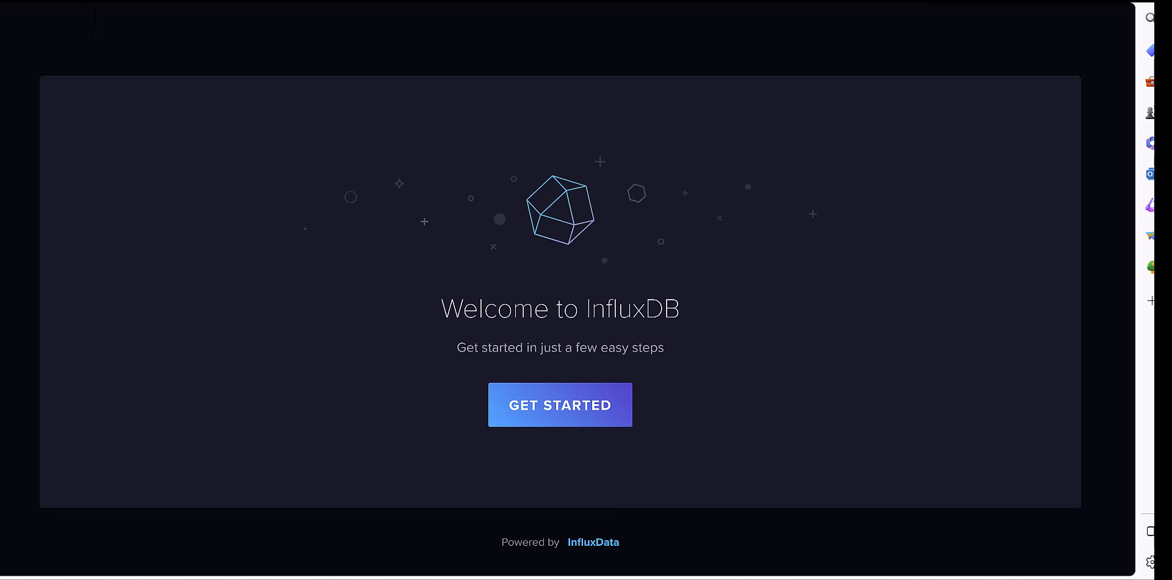
mouse_move(395, 208)
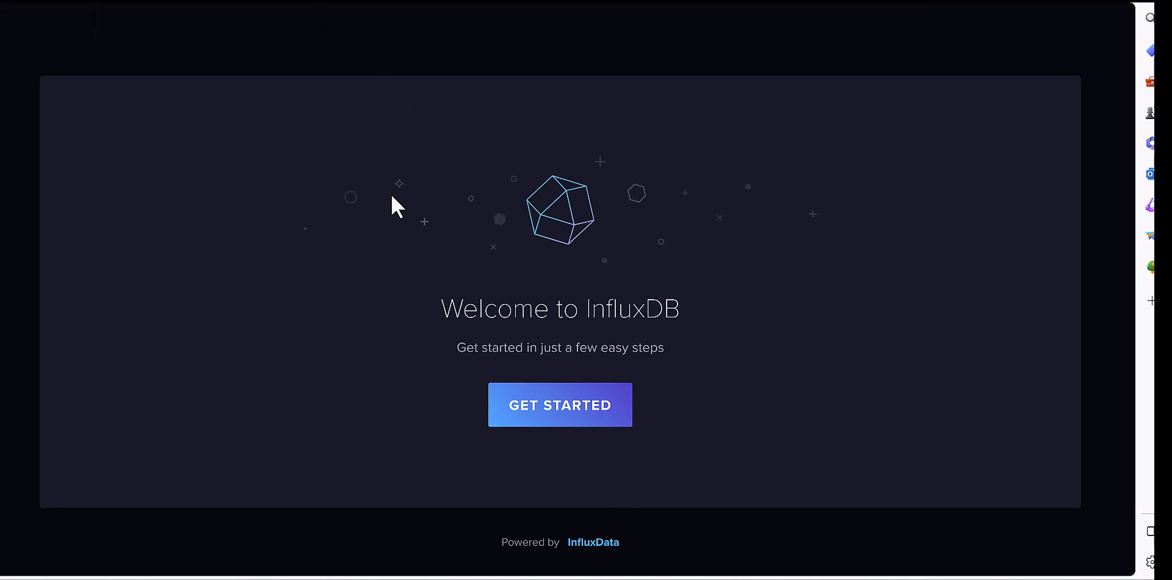
mouse_move(447, 327)
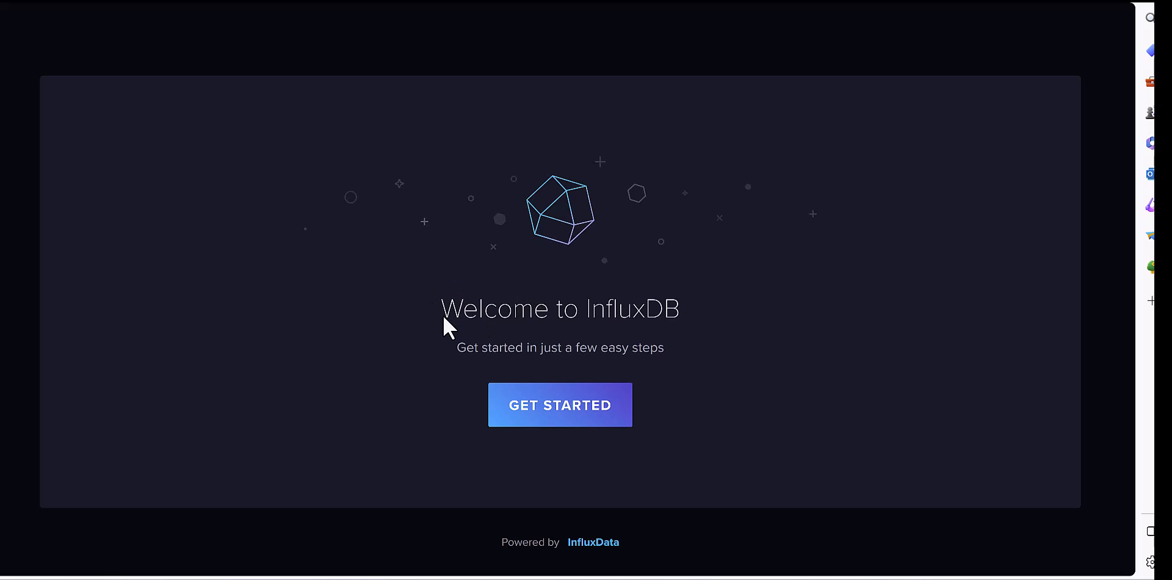
mouse_move(528, 338)
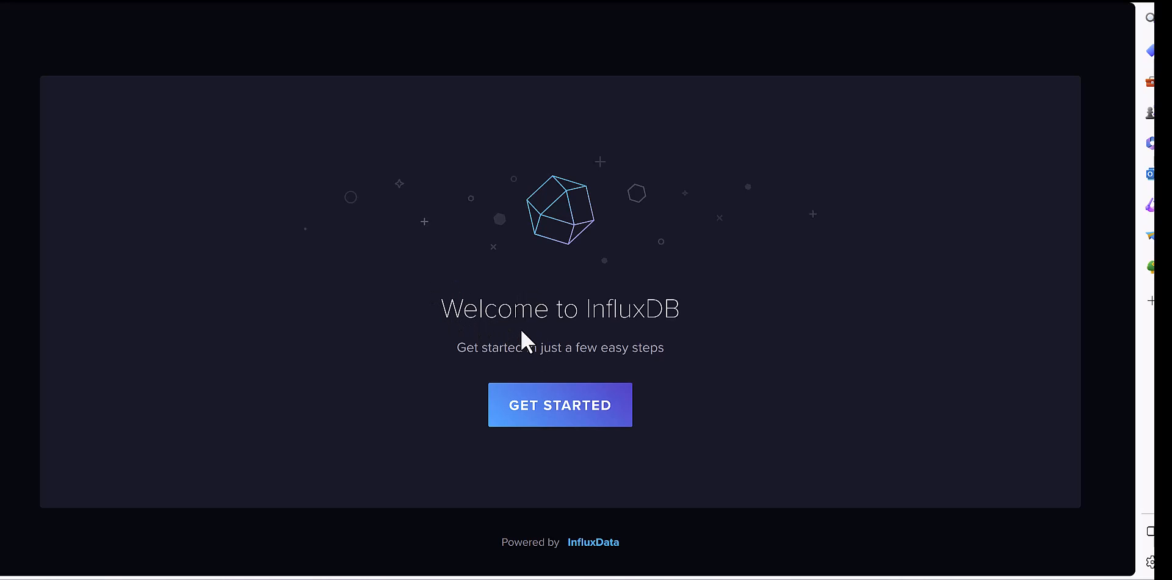
Step: Begin the InfluxDB onboarding from the Welcome page to reach the initial user form
click(559, 404)
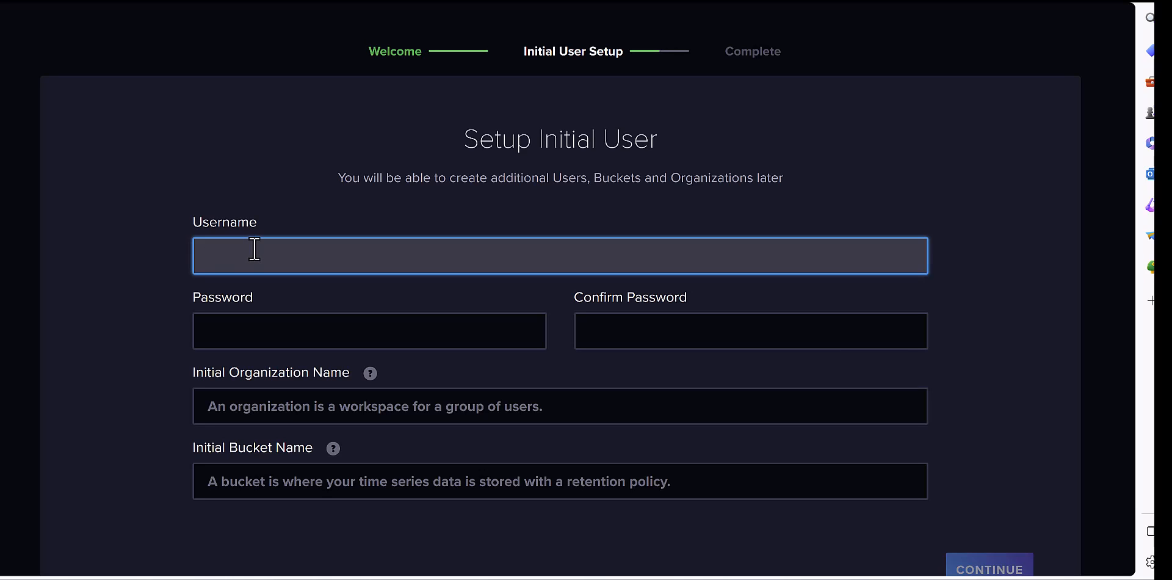
Step: Enter username admin with its password and confirmation
text(admin)
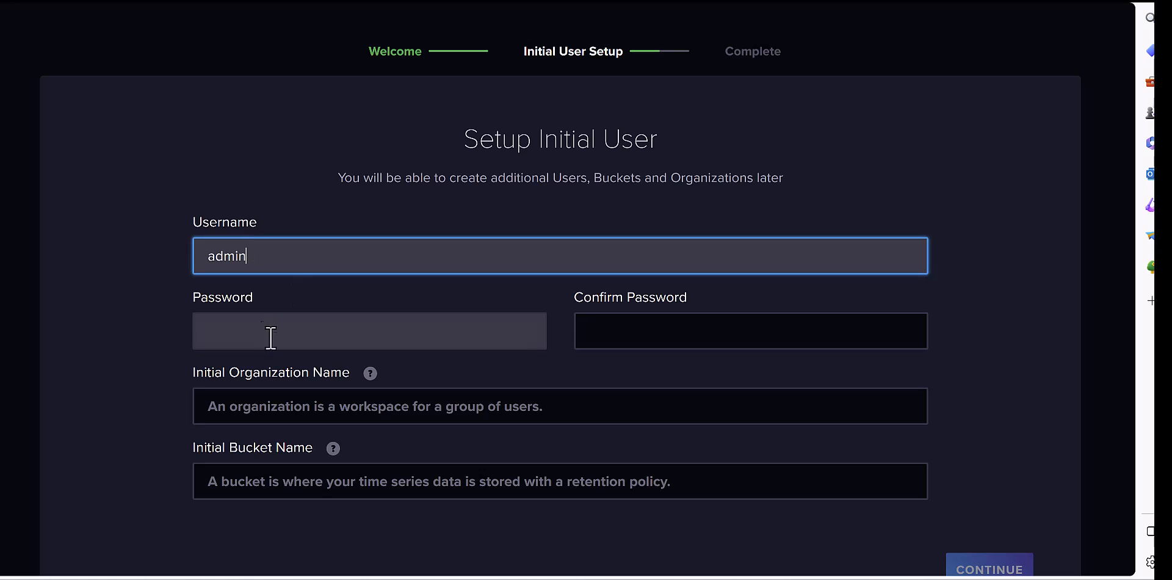
click(368, 331)
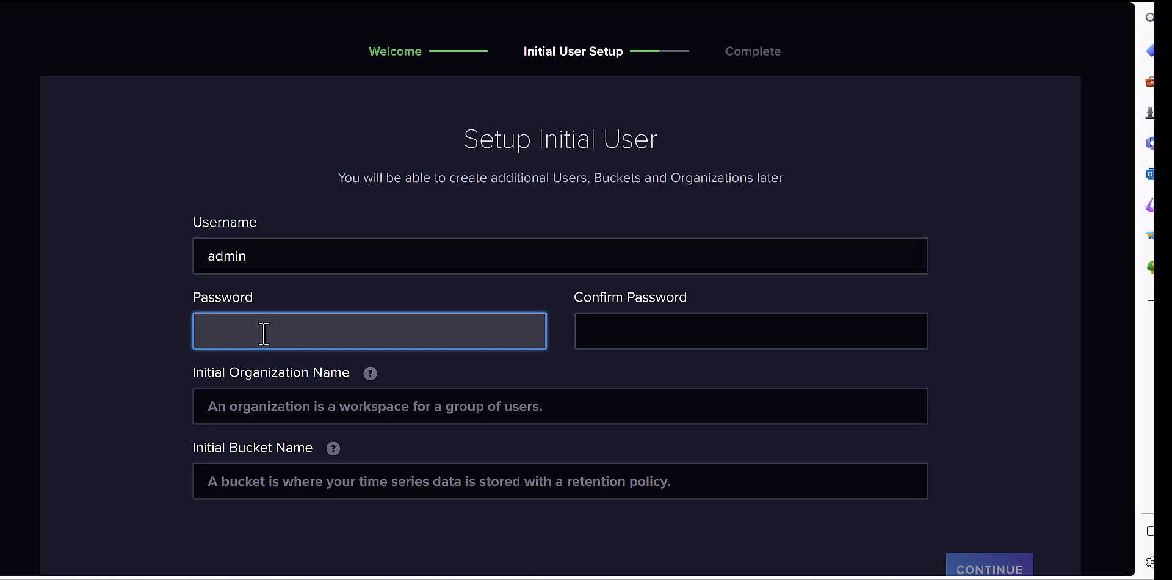
text(a)
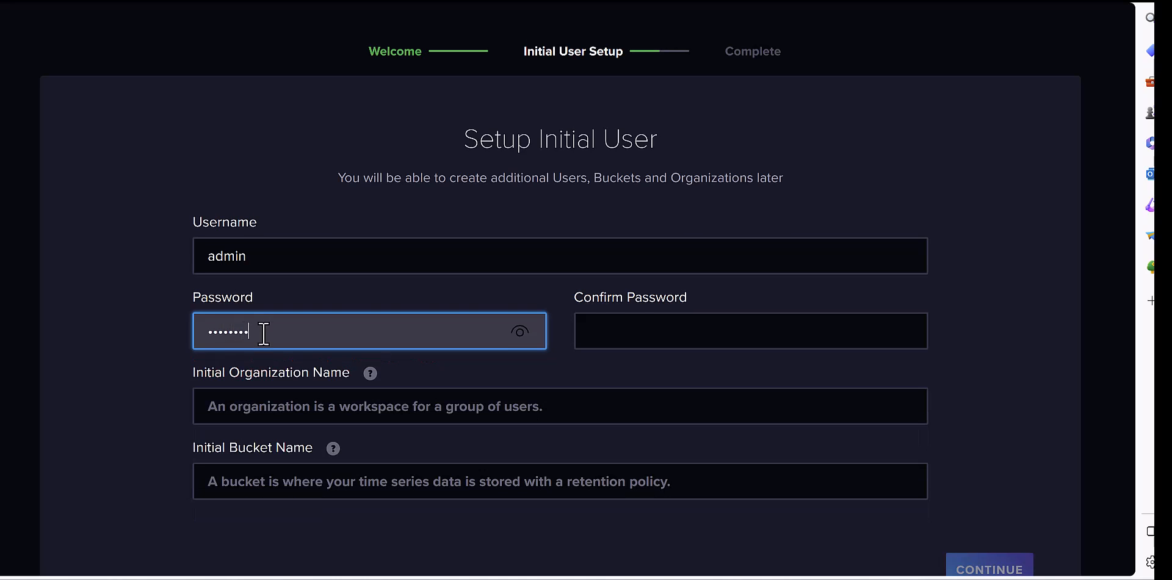
click(750, 331)
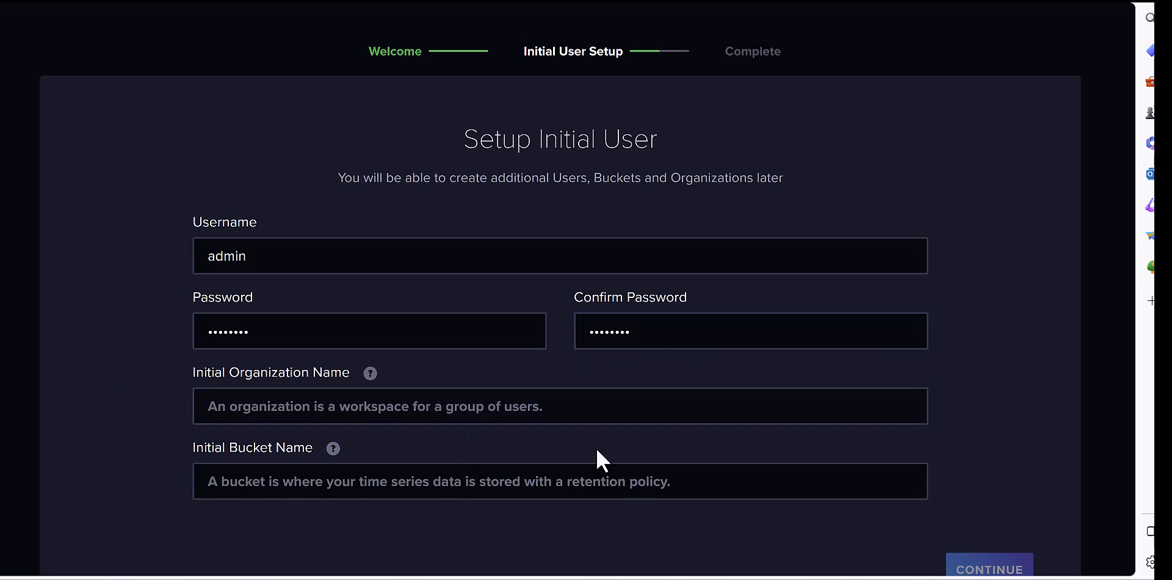
Step: Enter organization test and bucket iot, then submit the initial setup
click(559, 406)
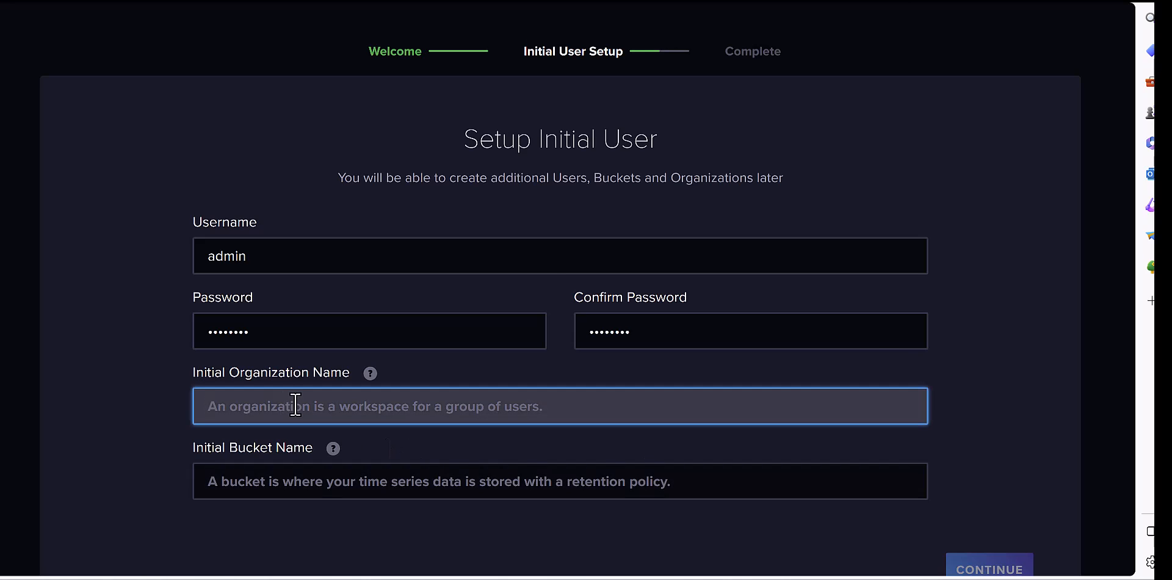
text(test)
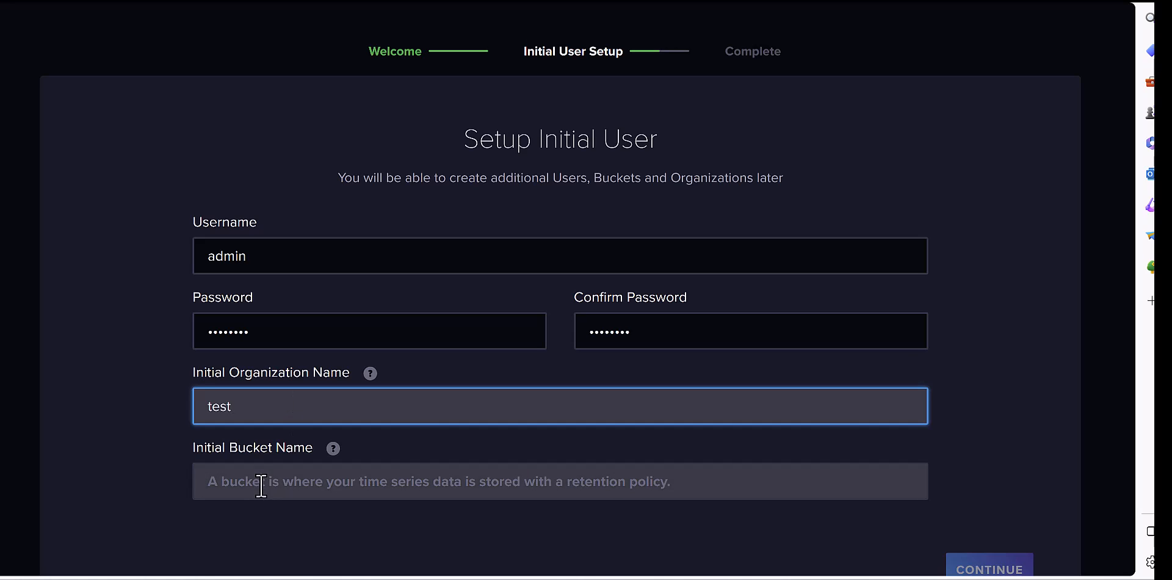
click(560, 481)
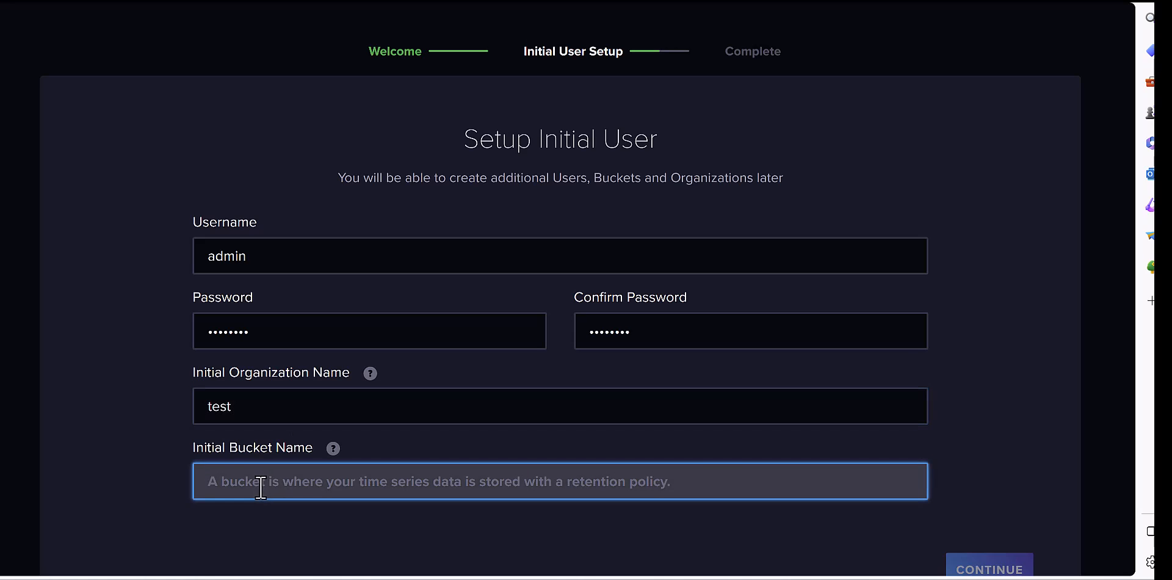
text(iot)
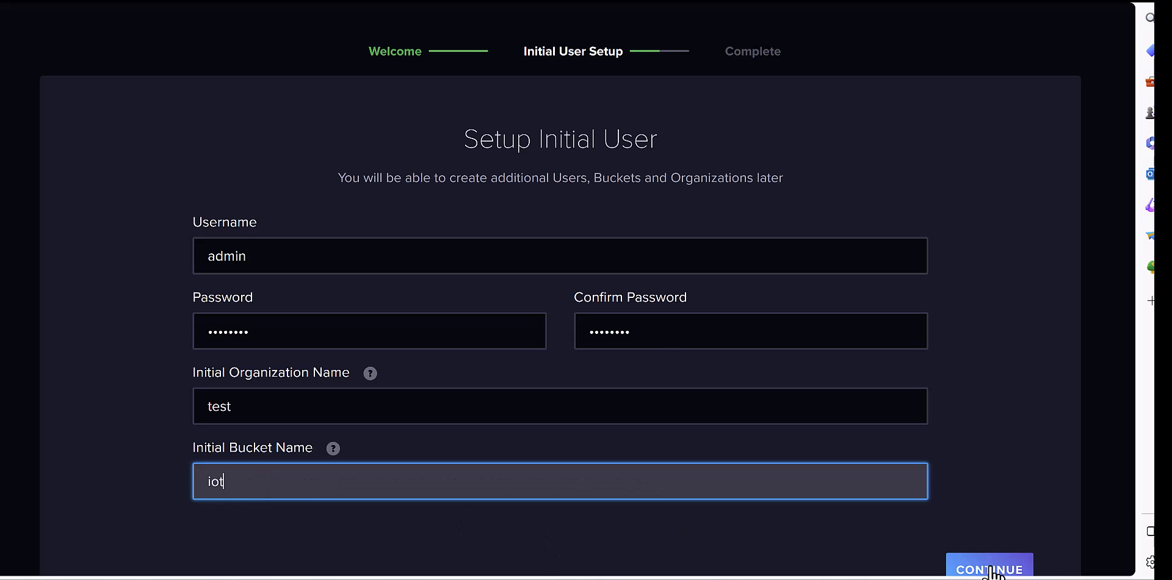
click(988, 569)
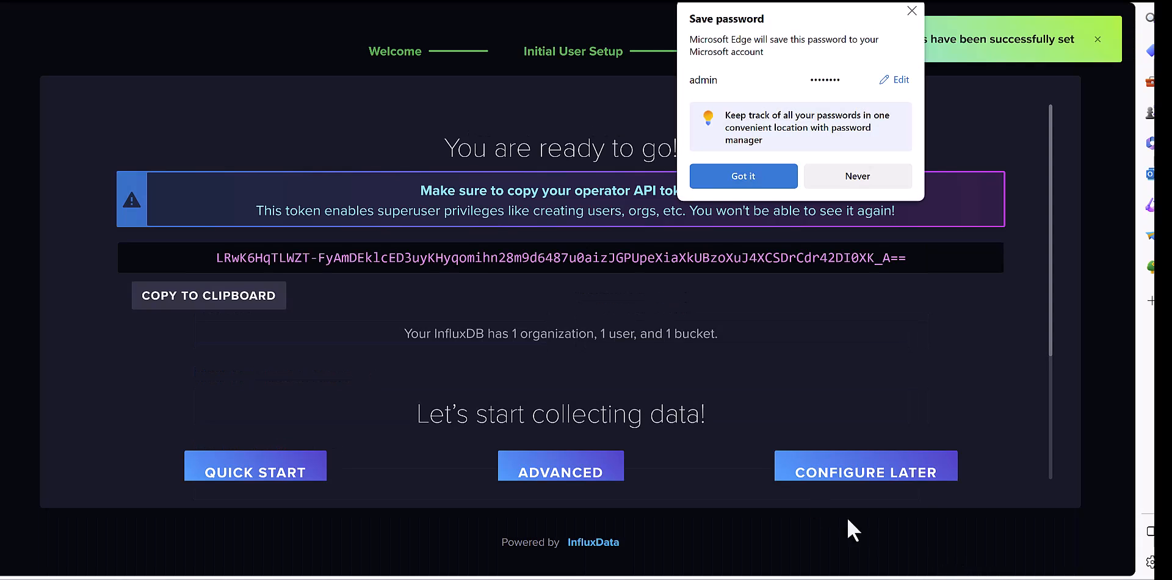
mouse_move(354, 330)
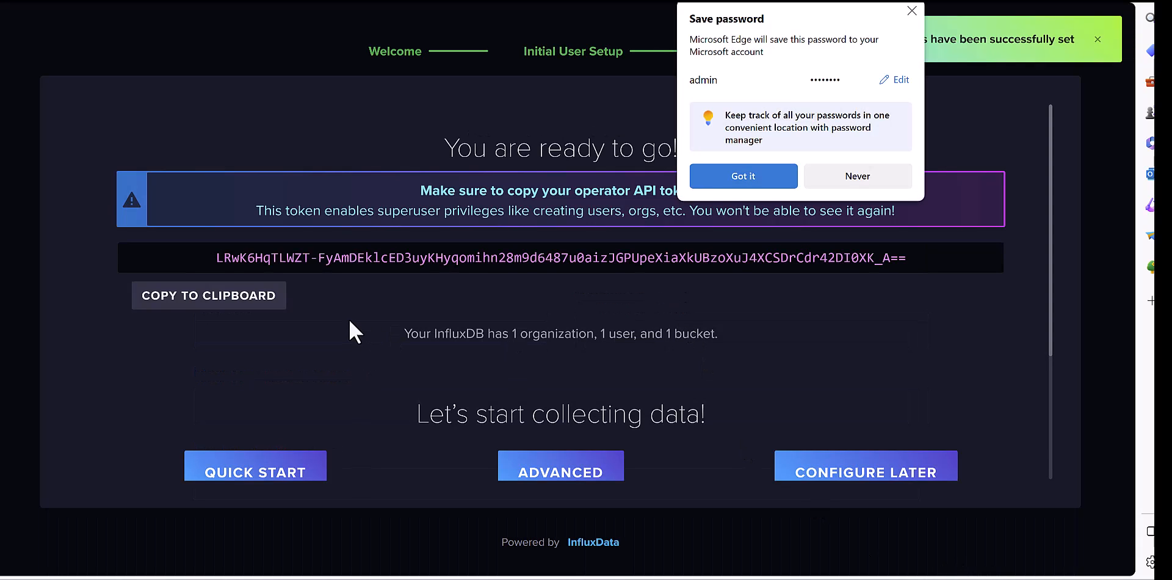
mouse_move(218, 302)
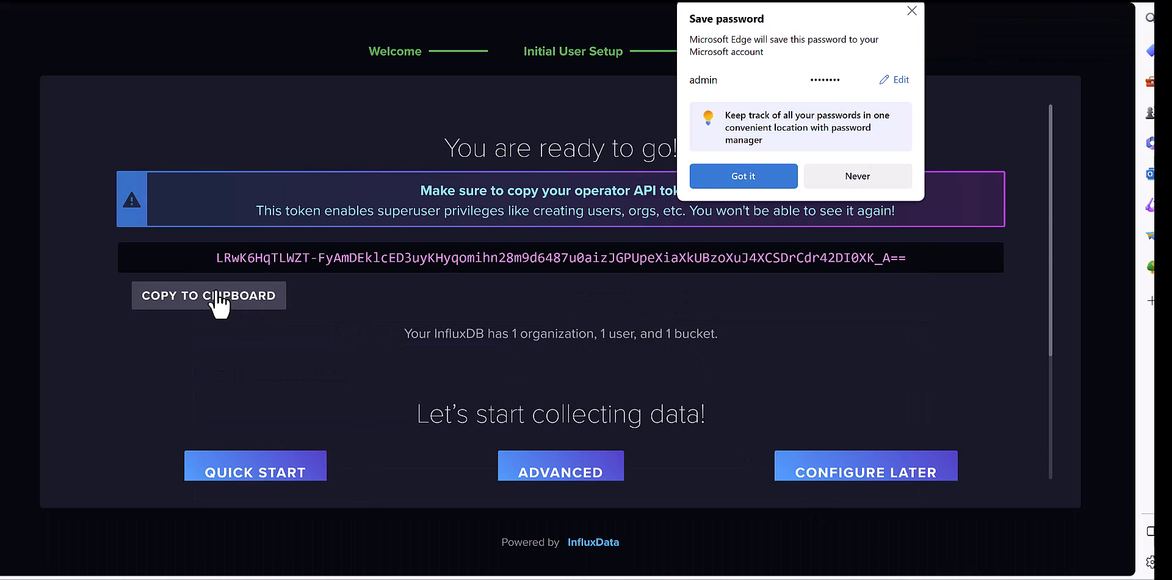
mouse_move(209, 285)
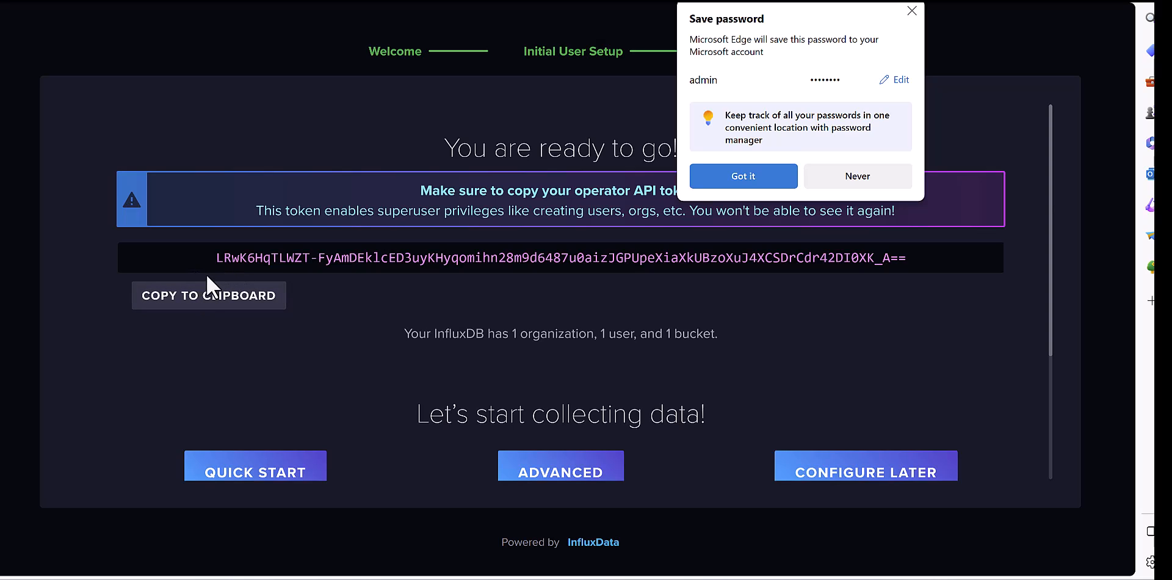
Step: Copy the operator API token to the clipboard
click(208, 295)
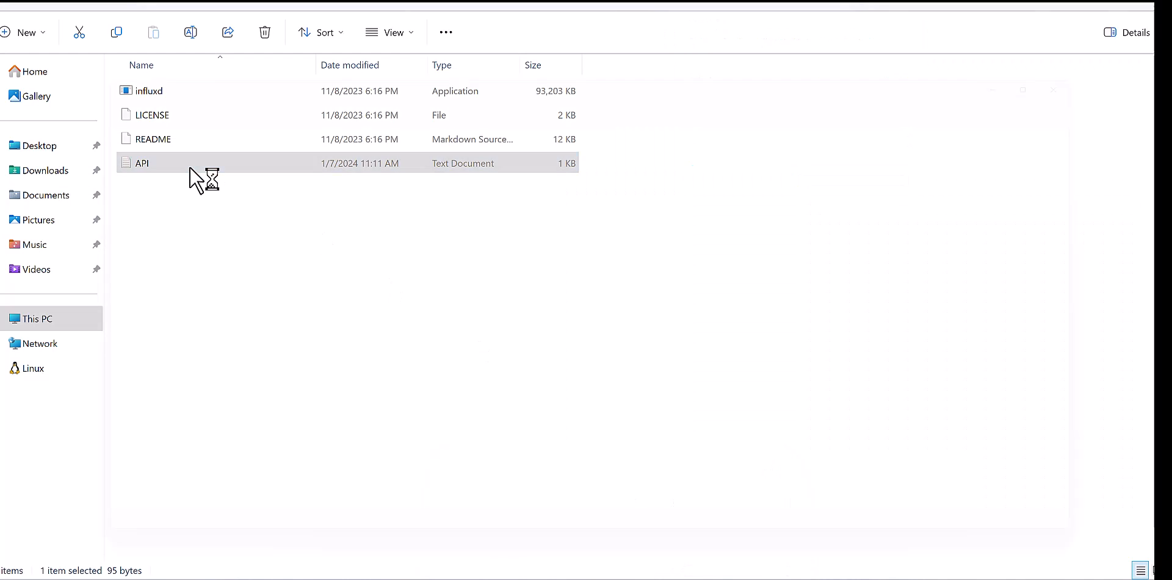
Step: Paste the operator API token into API.txt in Notepad, then choose Quick Start in InfluxDB
double_click(141, 162)
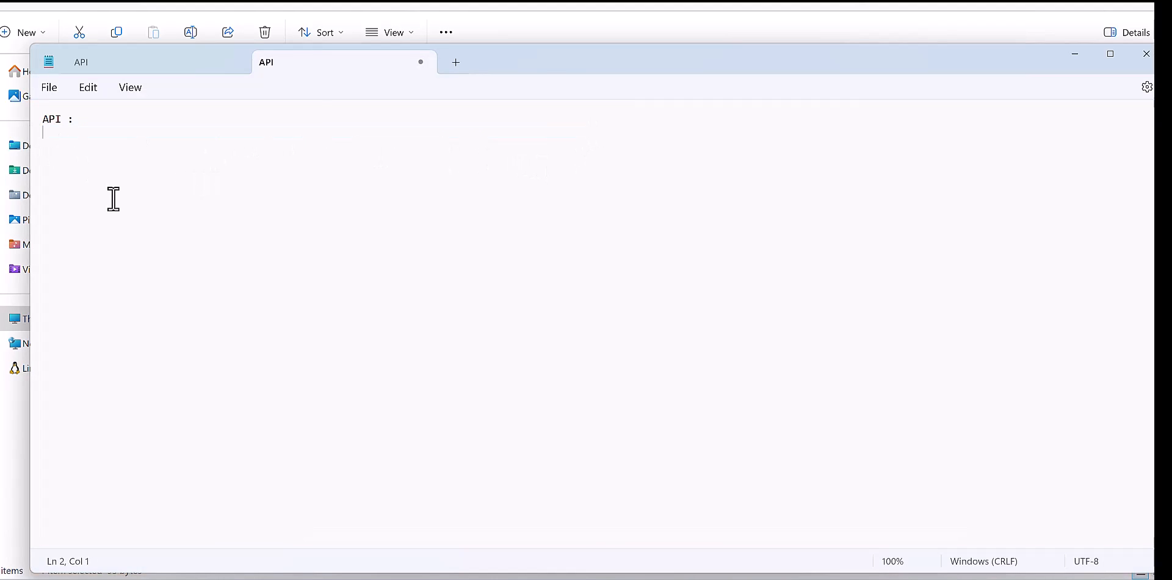
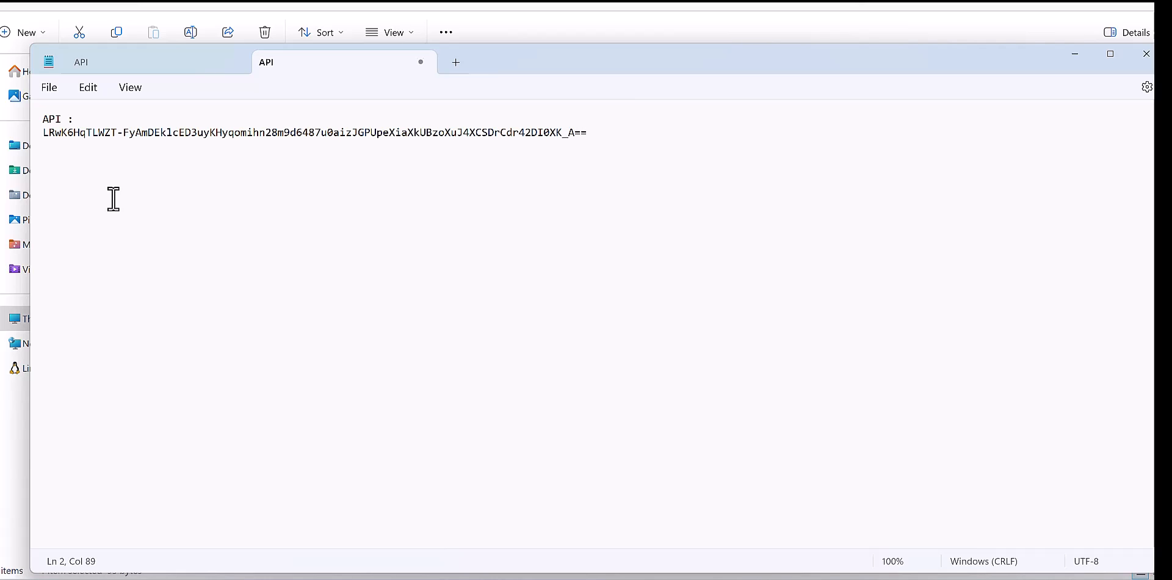
mouse_move(1074, 53)
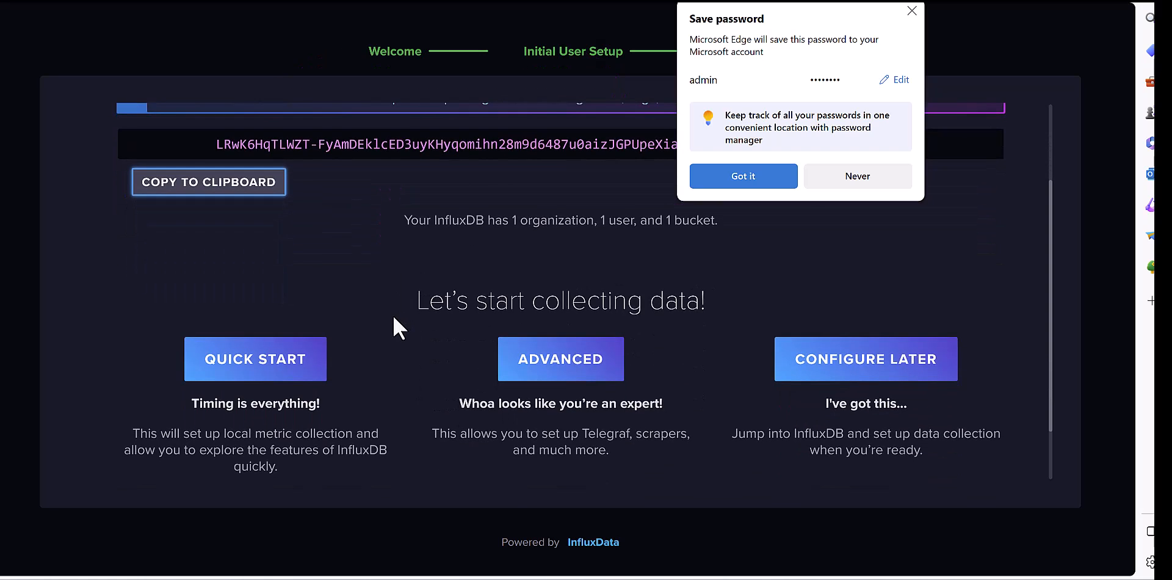
mouse_move(255, 364)
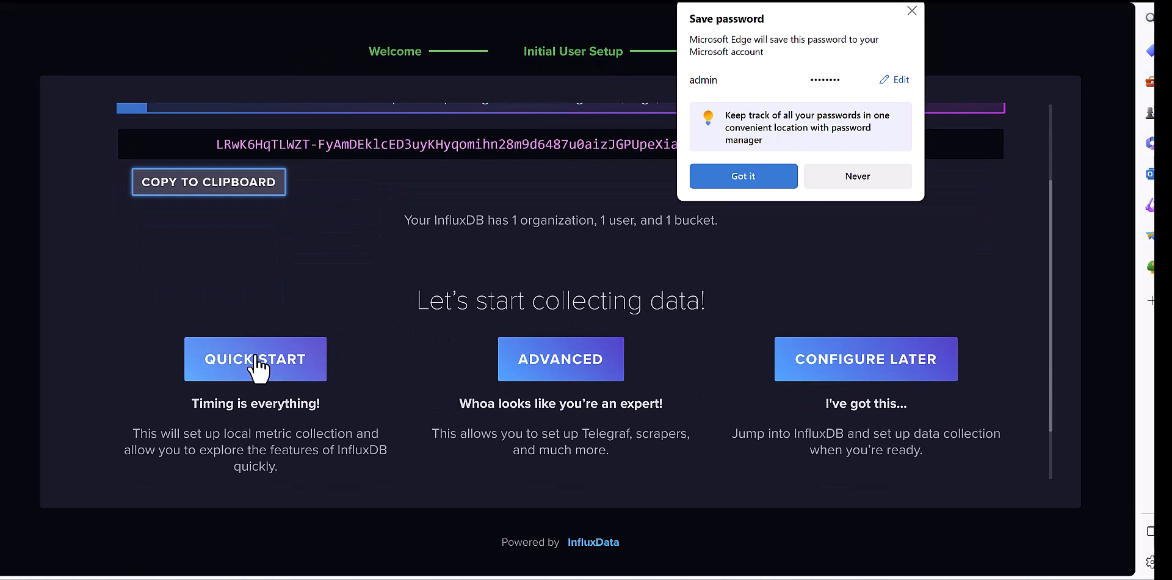
click(256, 359)
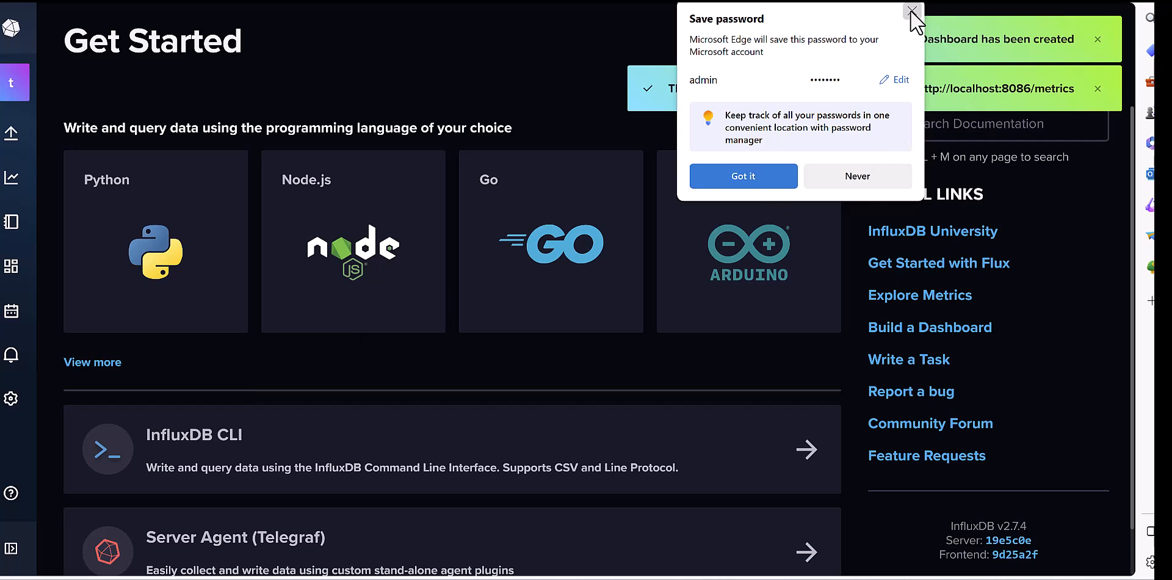
Step: Close the Edge save-password popup so the Get Started page shows unobstructed
click(911, 11)
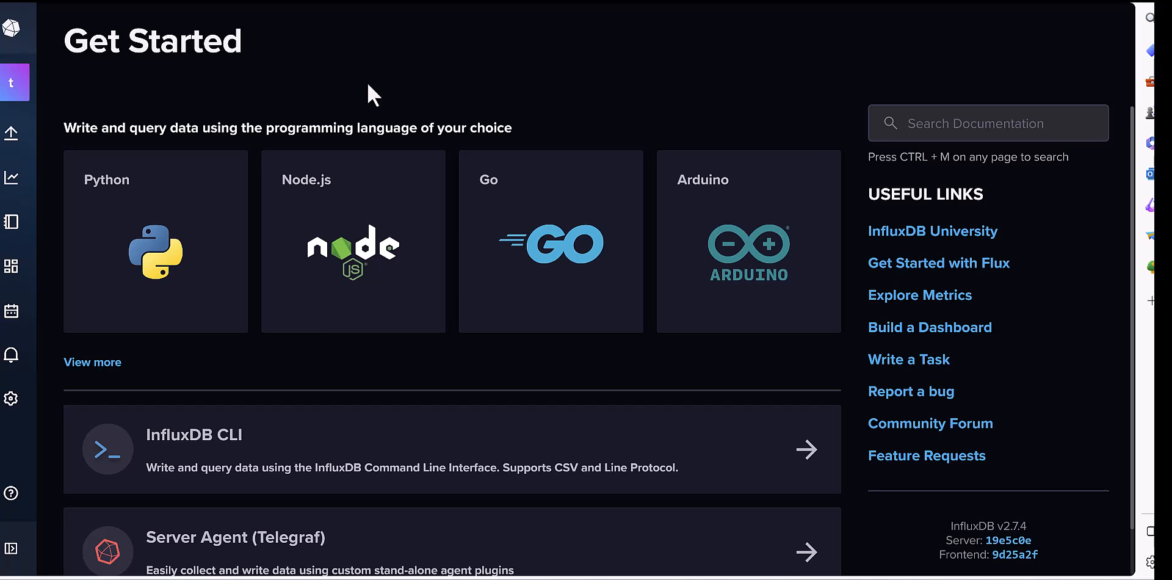
click(988, 122)
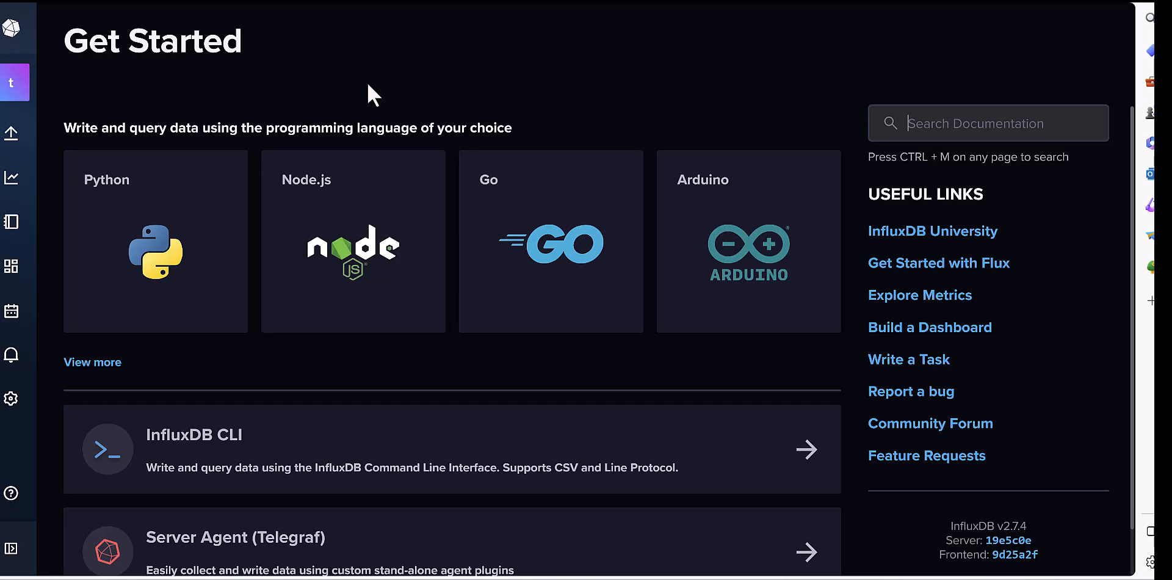